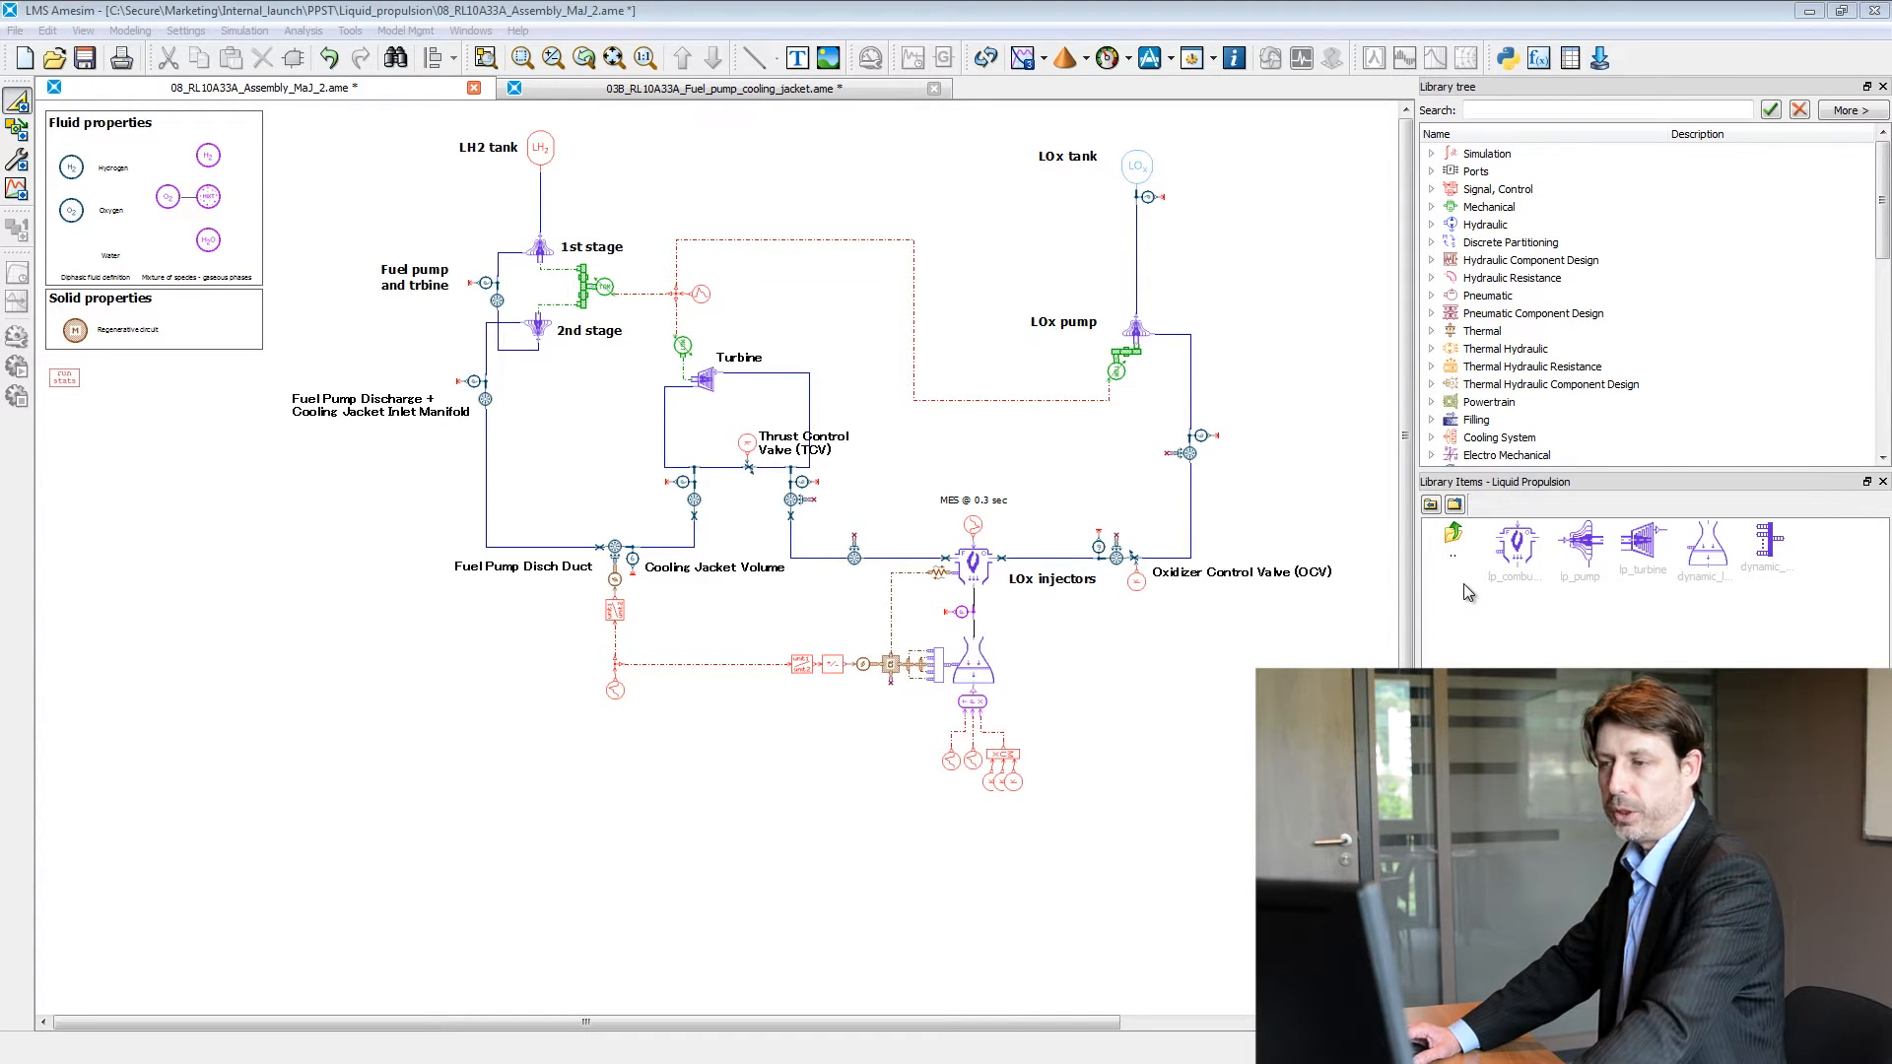
{"action": "mouse_move", "coordinate": [1565, 605]}
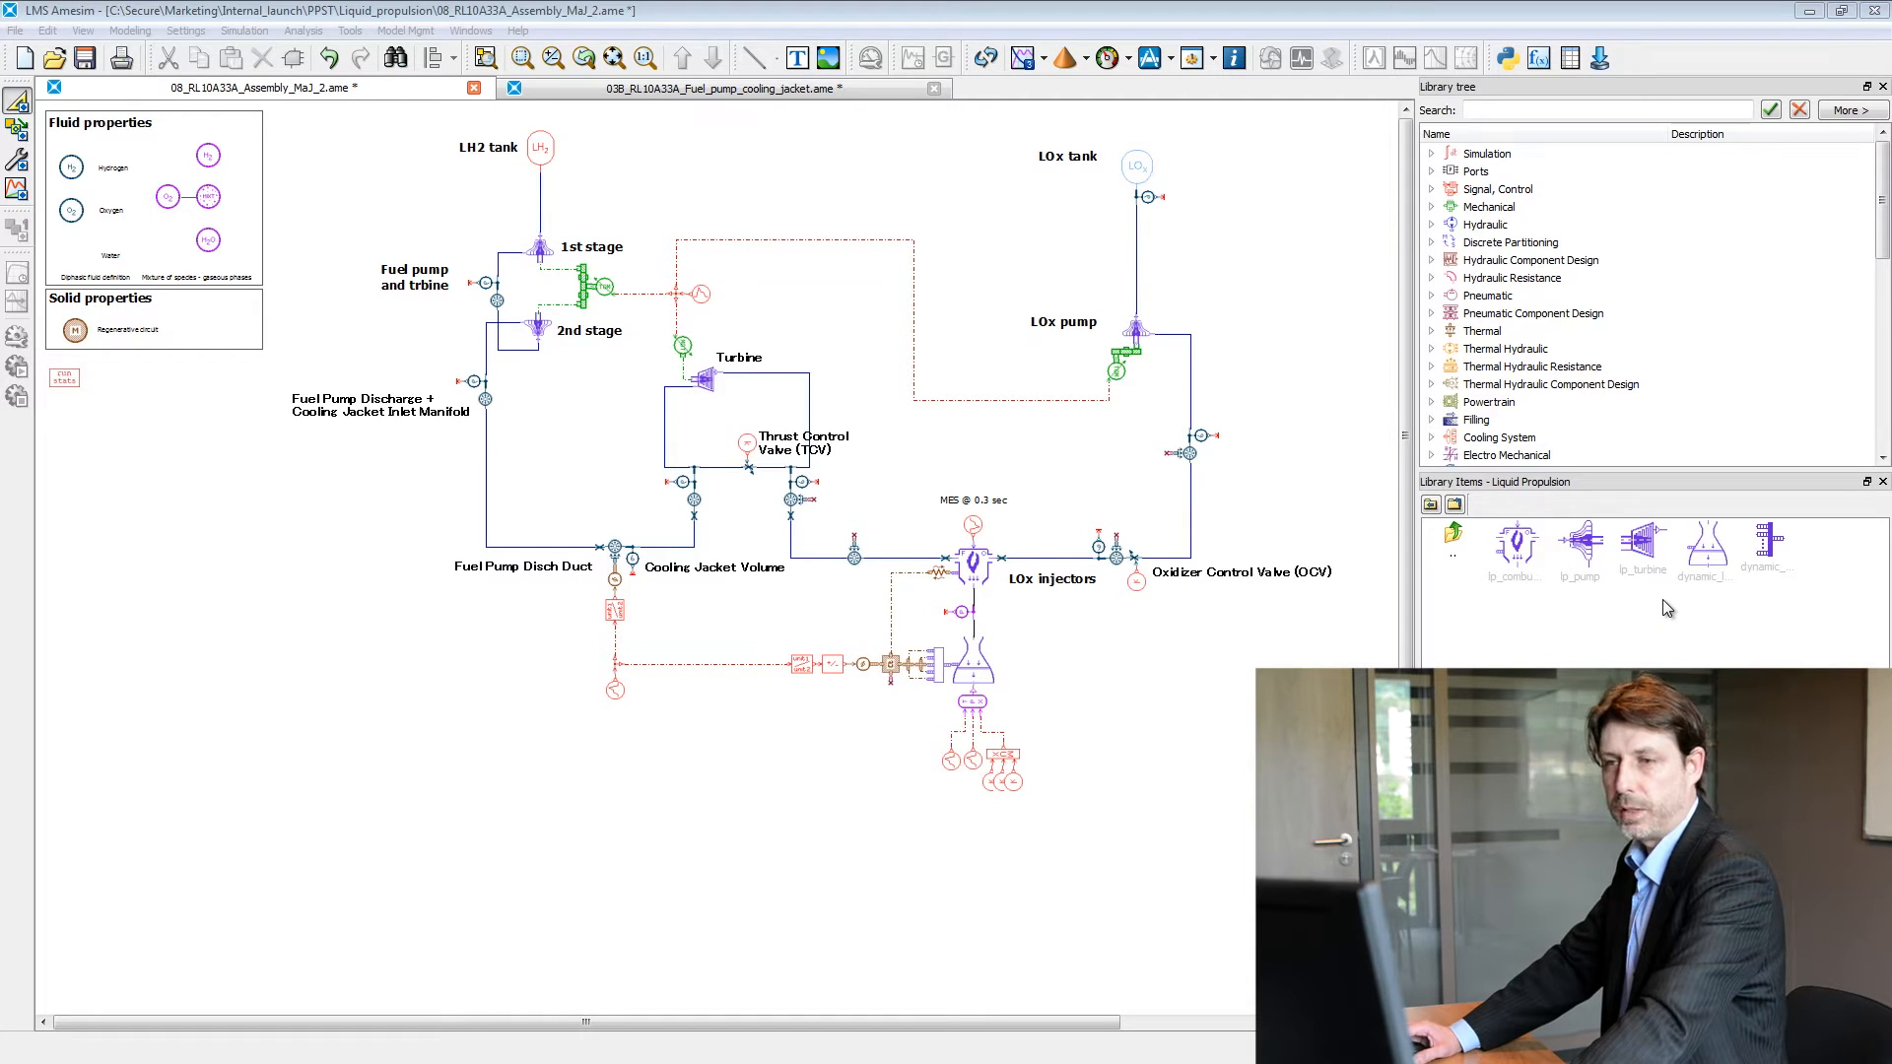
{"action": "mouse_move", "coordinate": [1684, 607]}
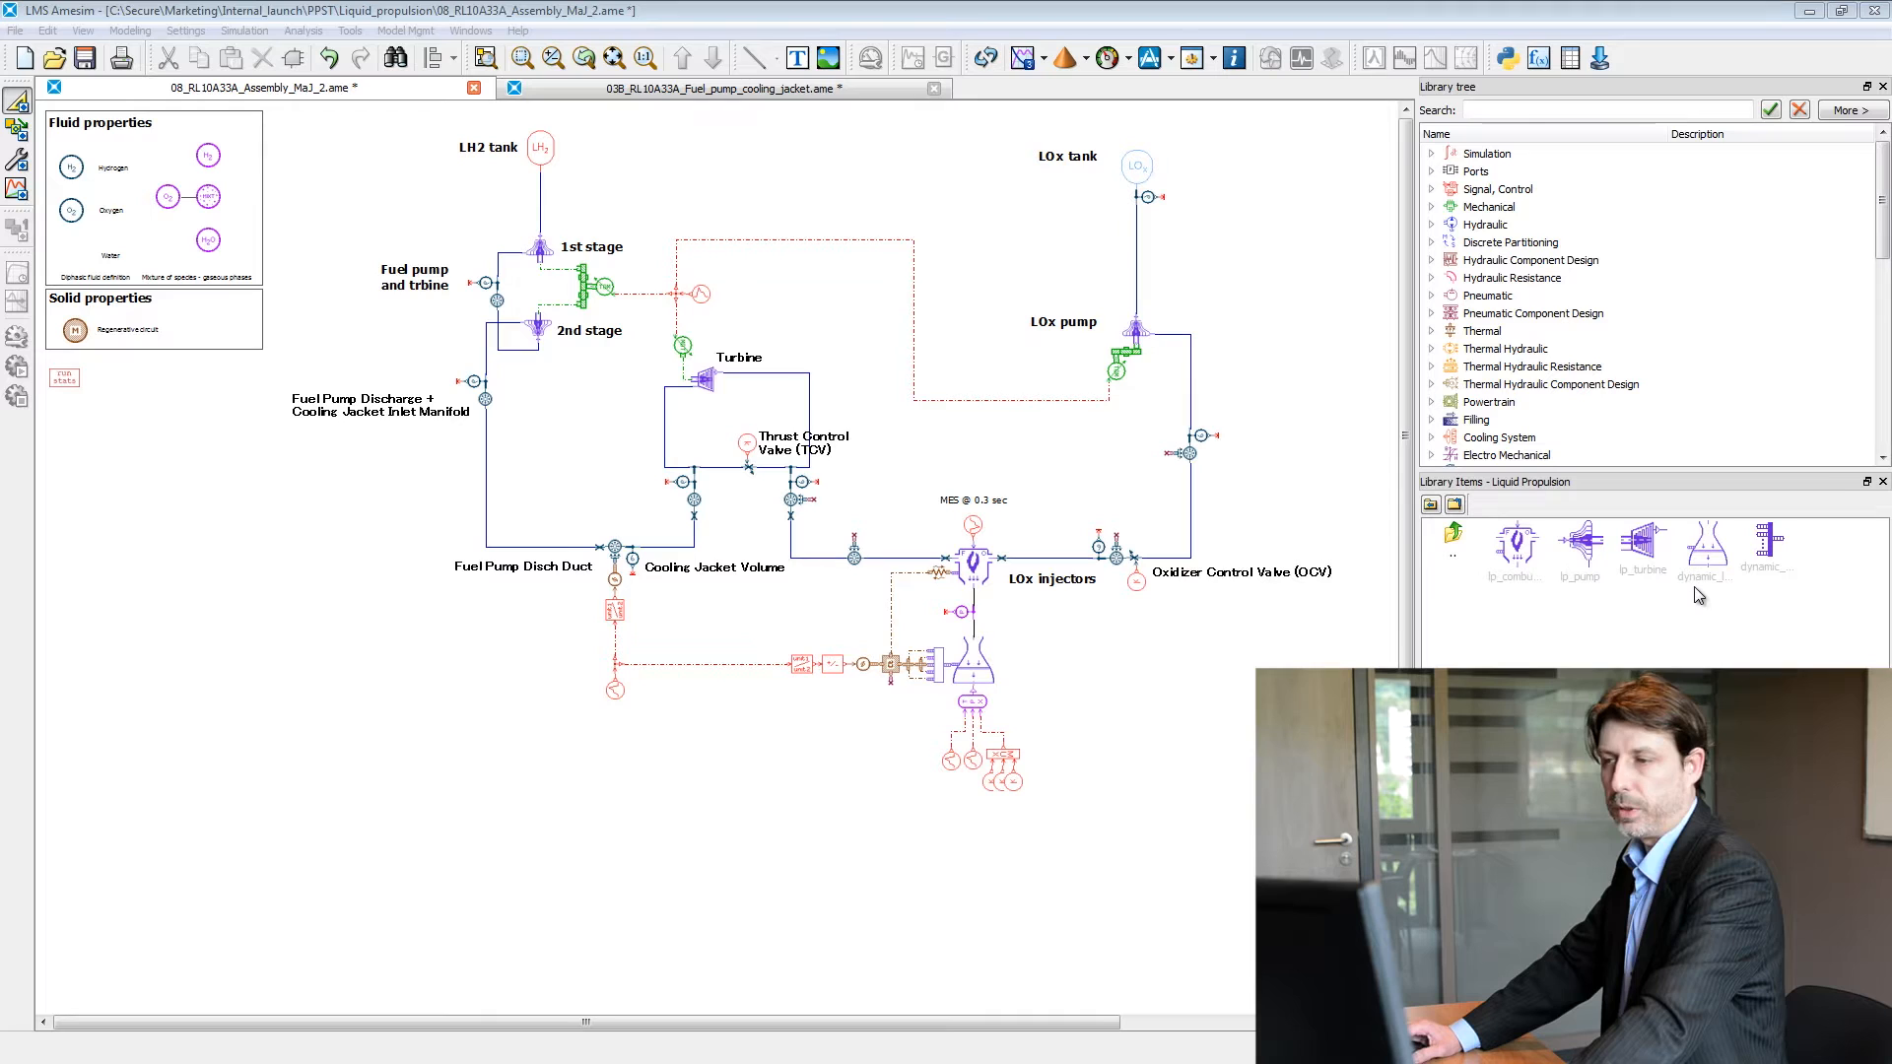
{"action": "mouse_move", "coordinate": [881, 422]}
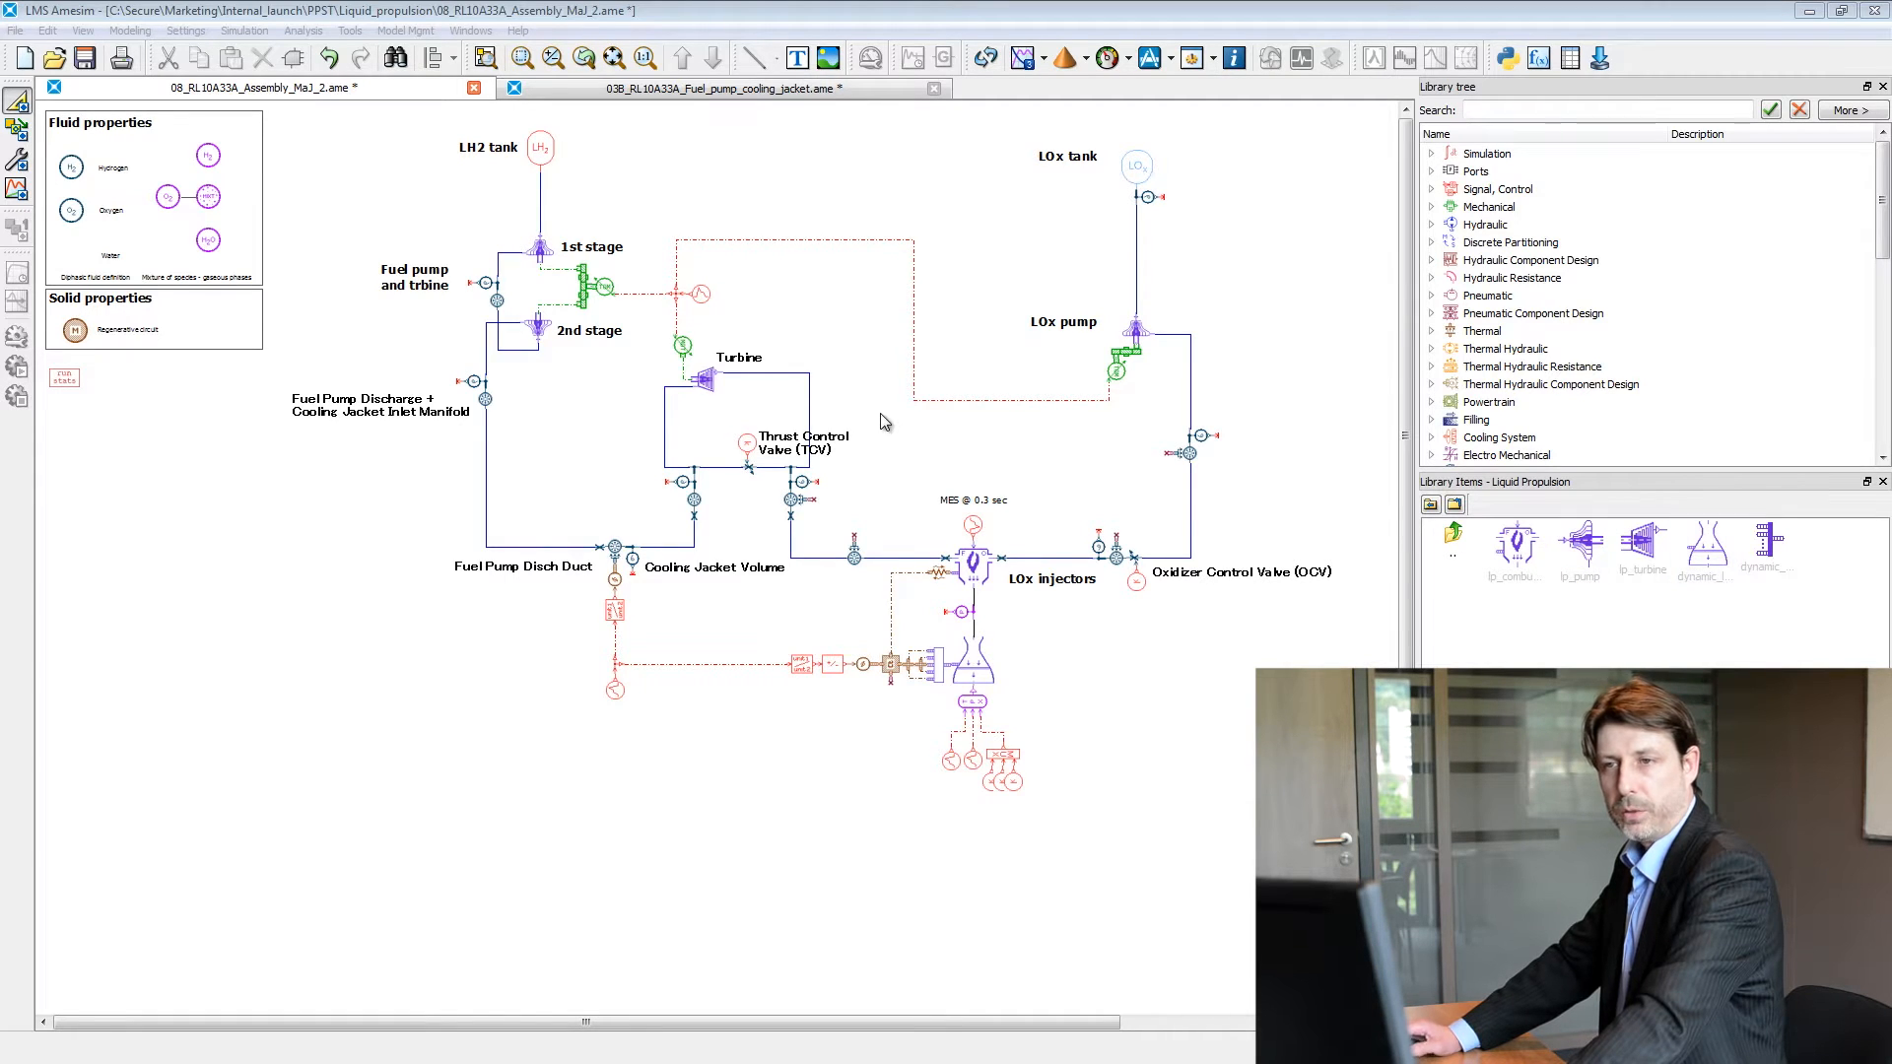
{"action": "mouse_move", "coordinate": [309, 179]}
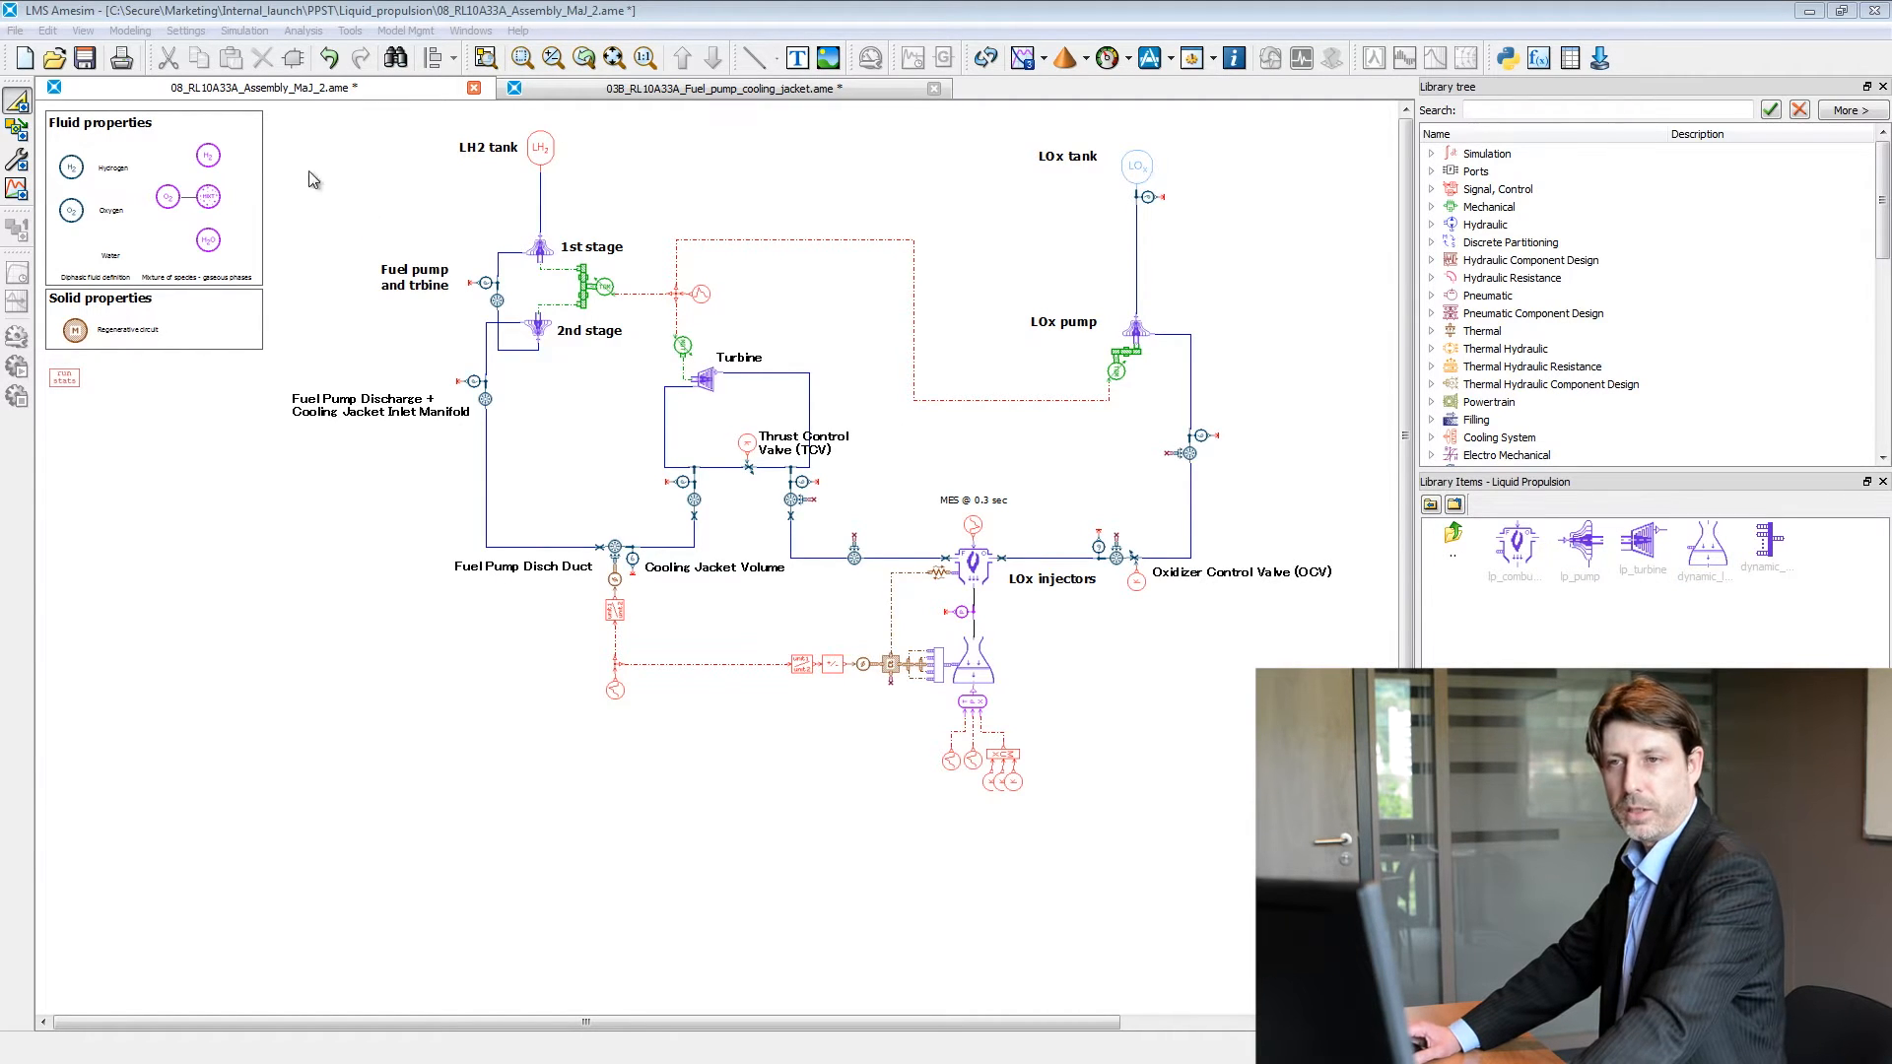
{"action": "mouse_move", "coordinate": [290, 136]}
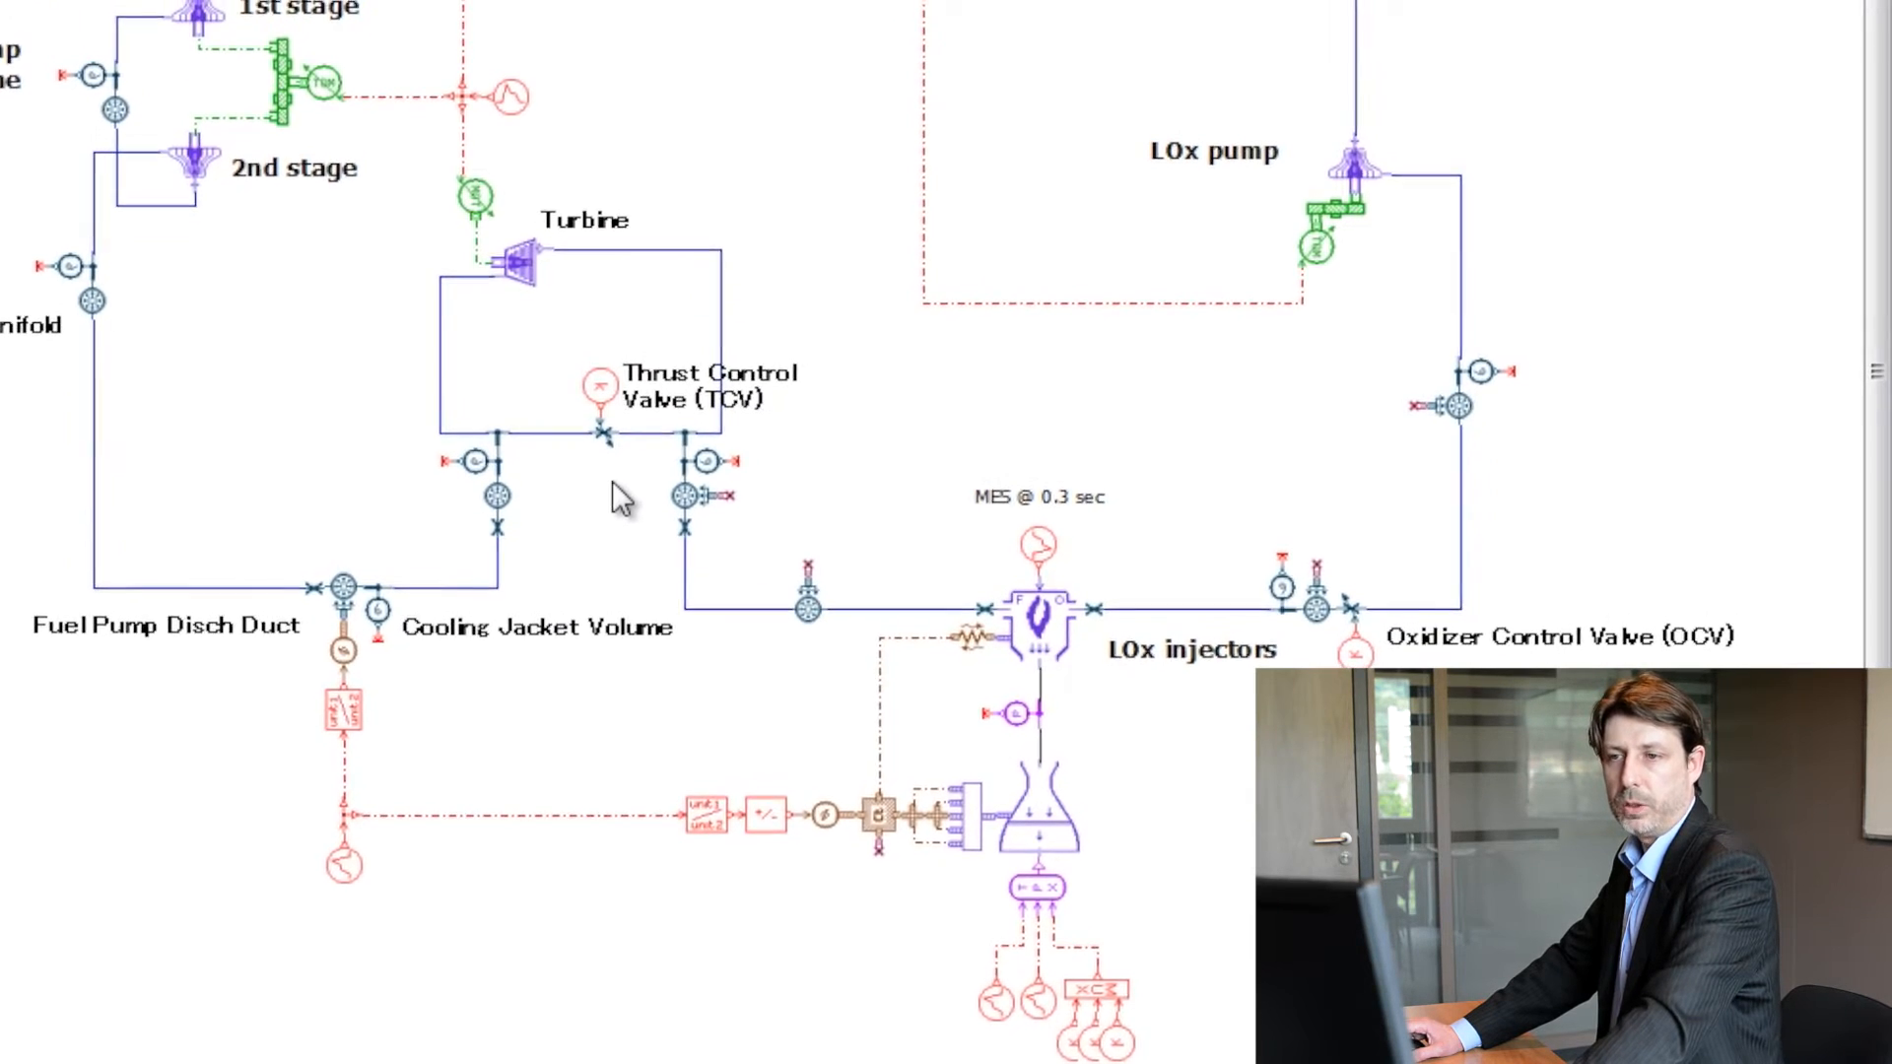
Step: Scroll the view before starting the RL10A33A engine simulation run
{"action": "scroll", "scroll_direction": "down", "scroll_amount": 3}
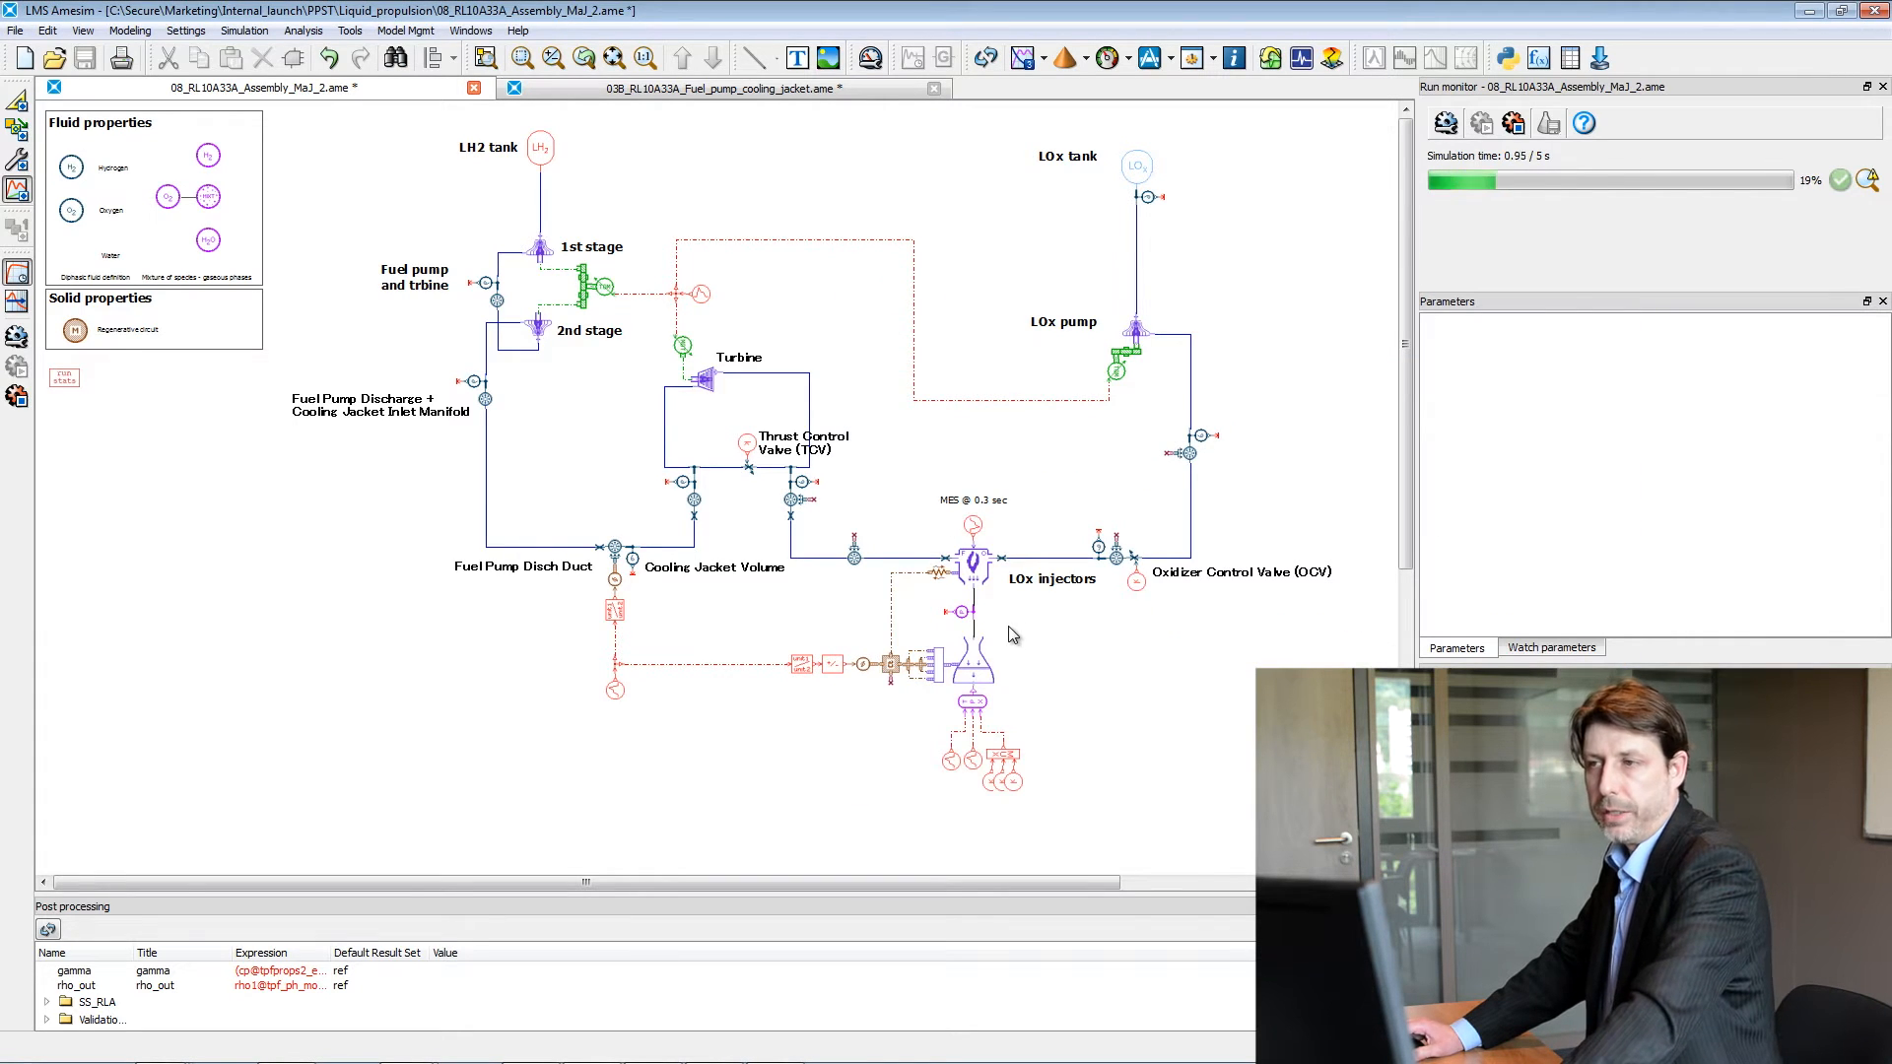
Step: Select the lp_combustion_chamber component to plot its temperature
{"action": "left_click", "coordinate": [971, 568]}
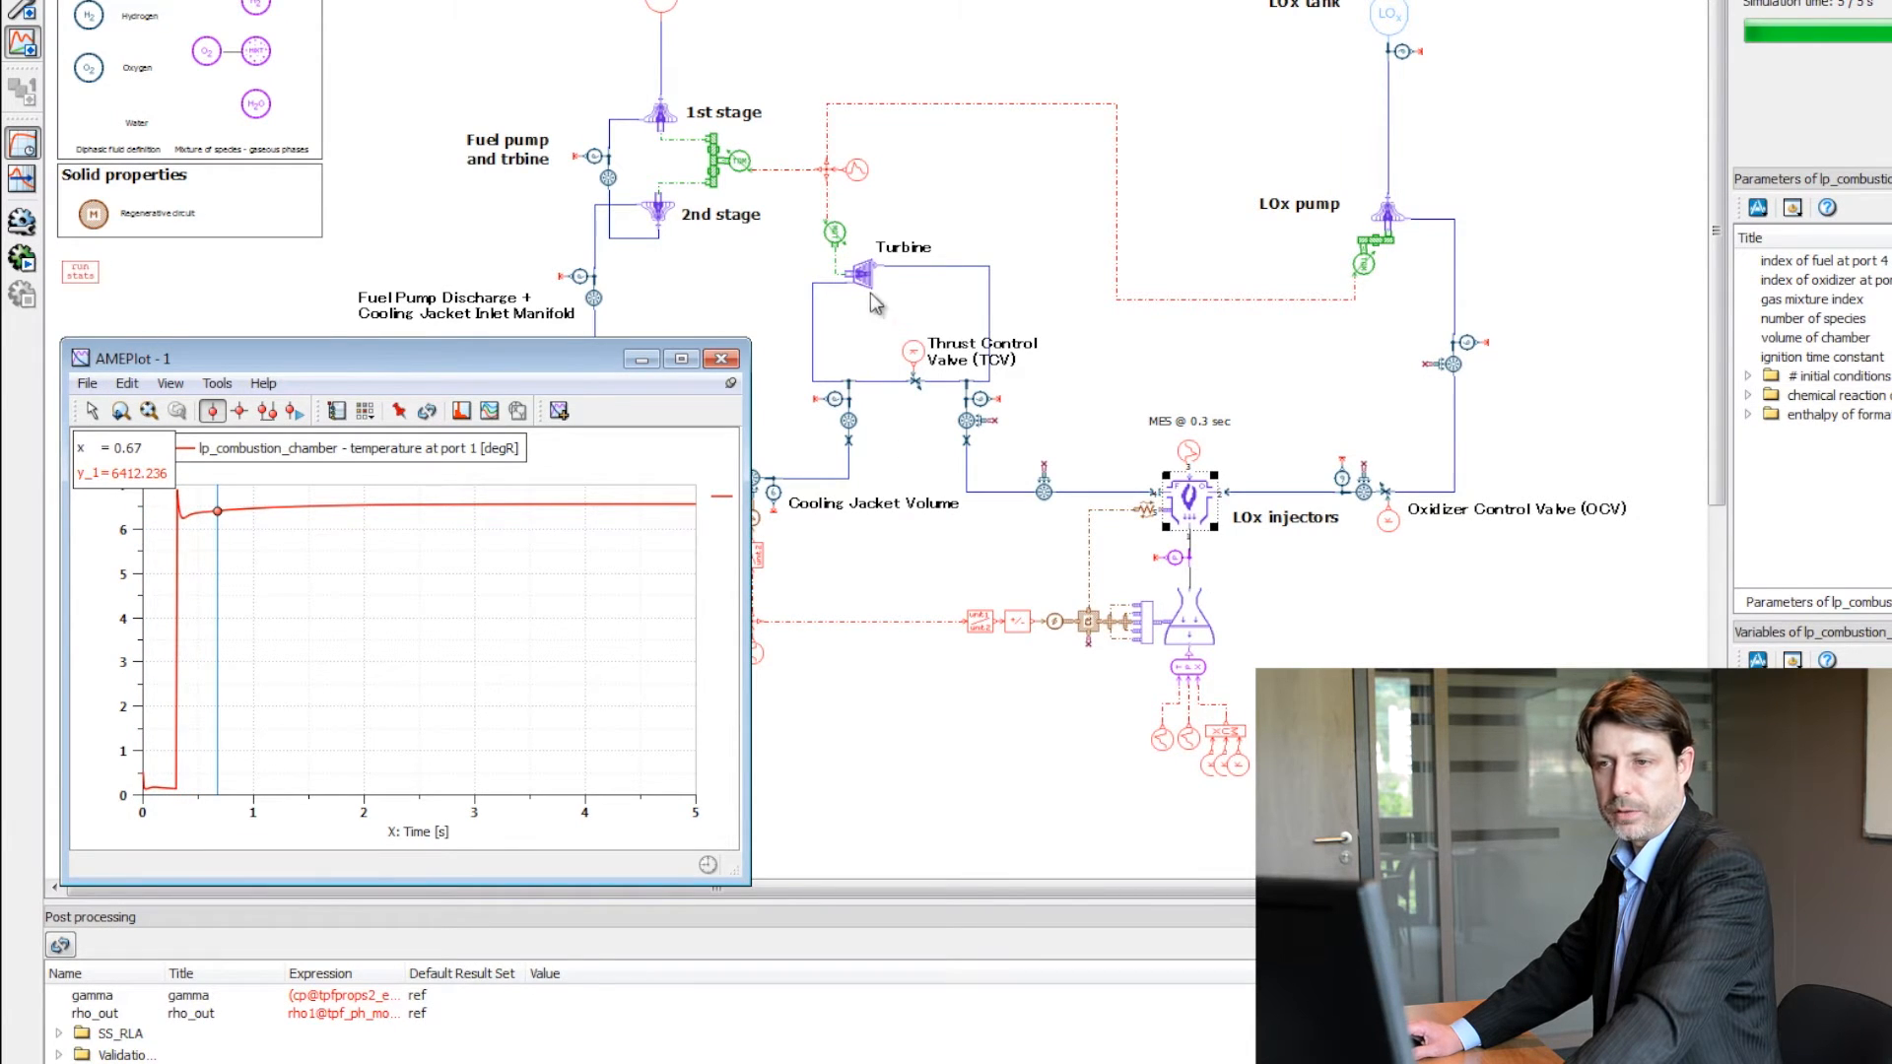
{"action": "mouse_move", "coordinate": [201, 573]}
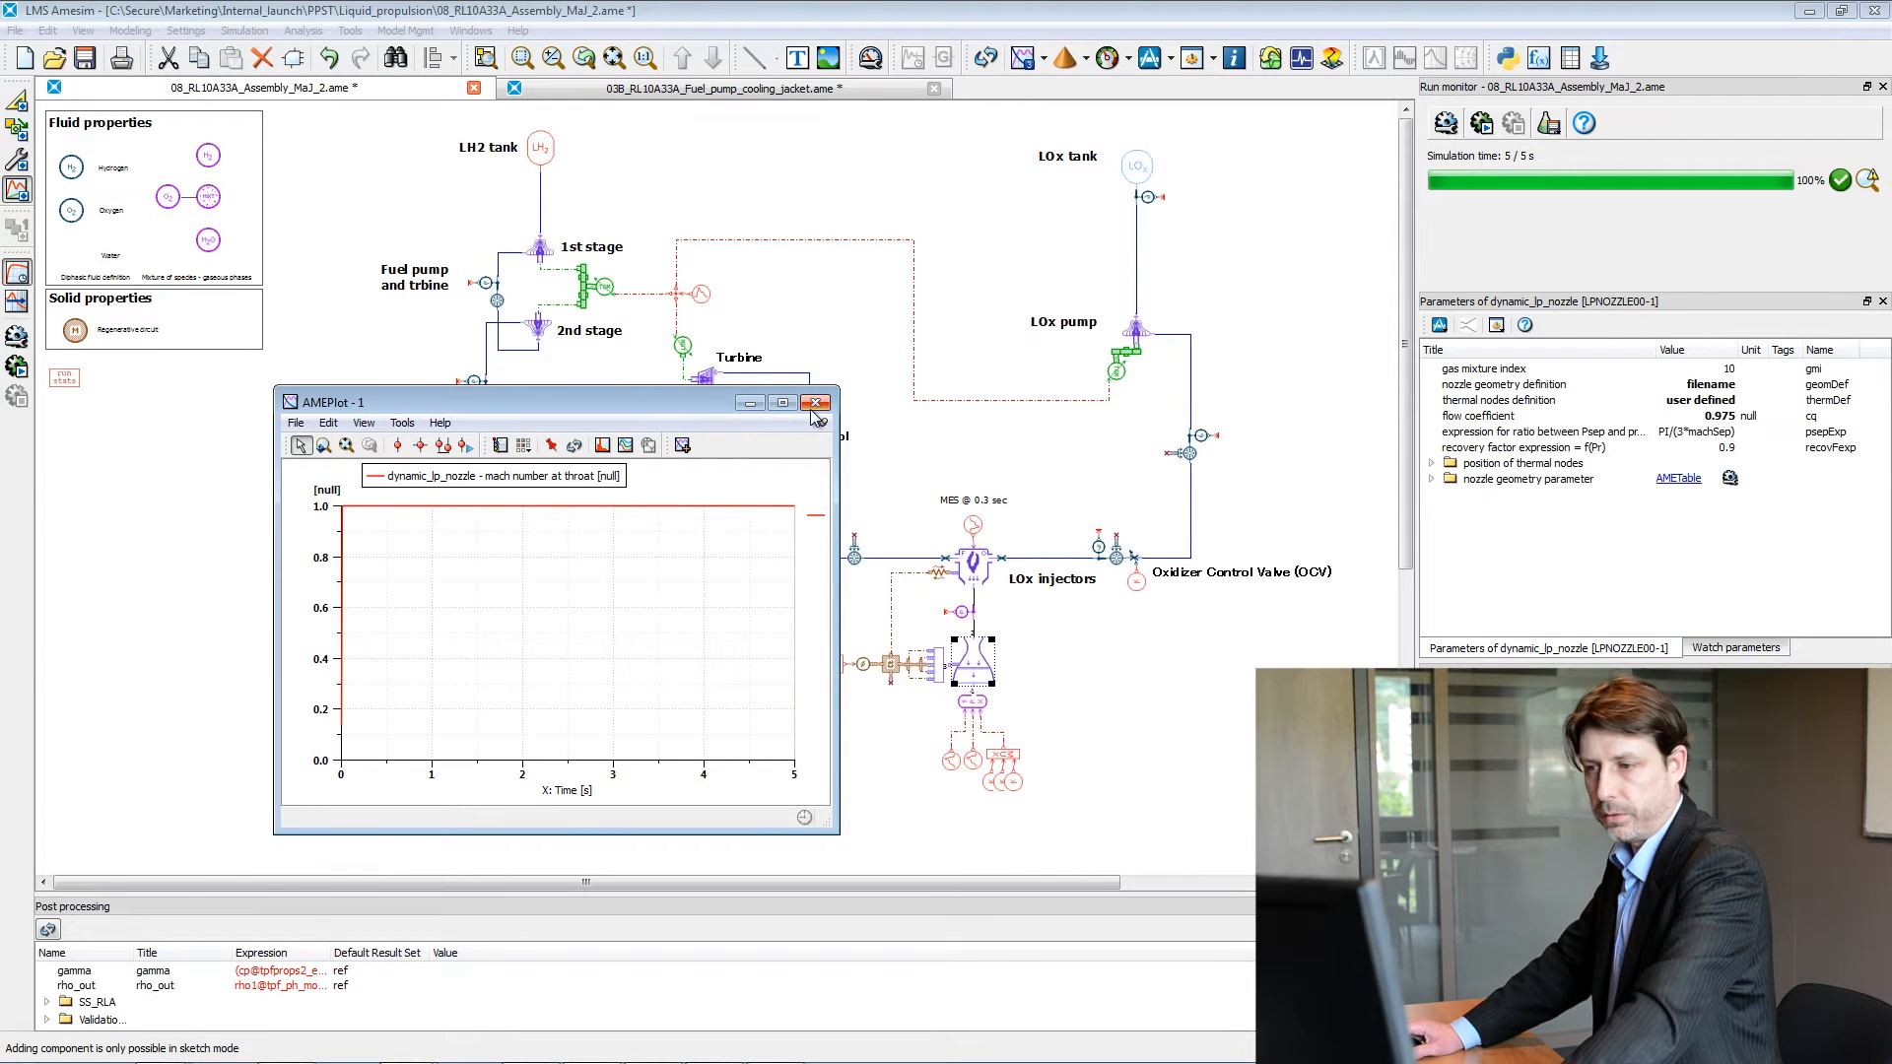
Step: Close the AMEPlot window showing the nozzle Mach number at throat
{"action": "left_click", "coordinate": [816, 402]}
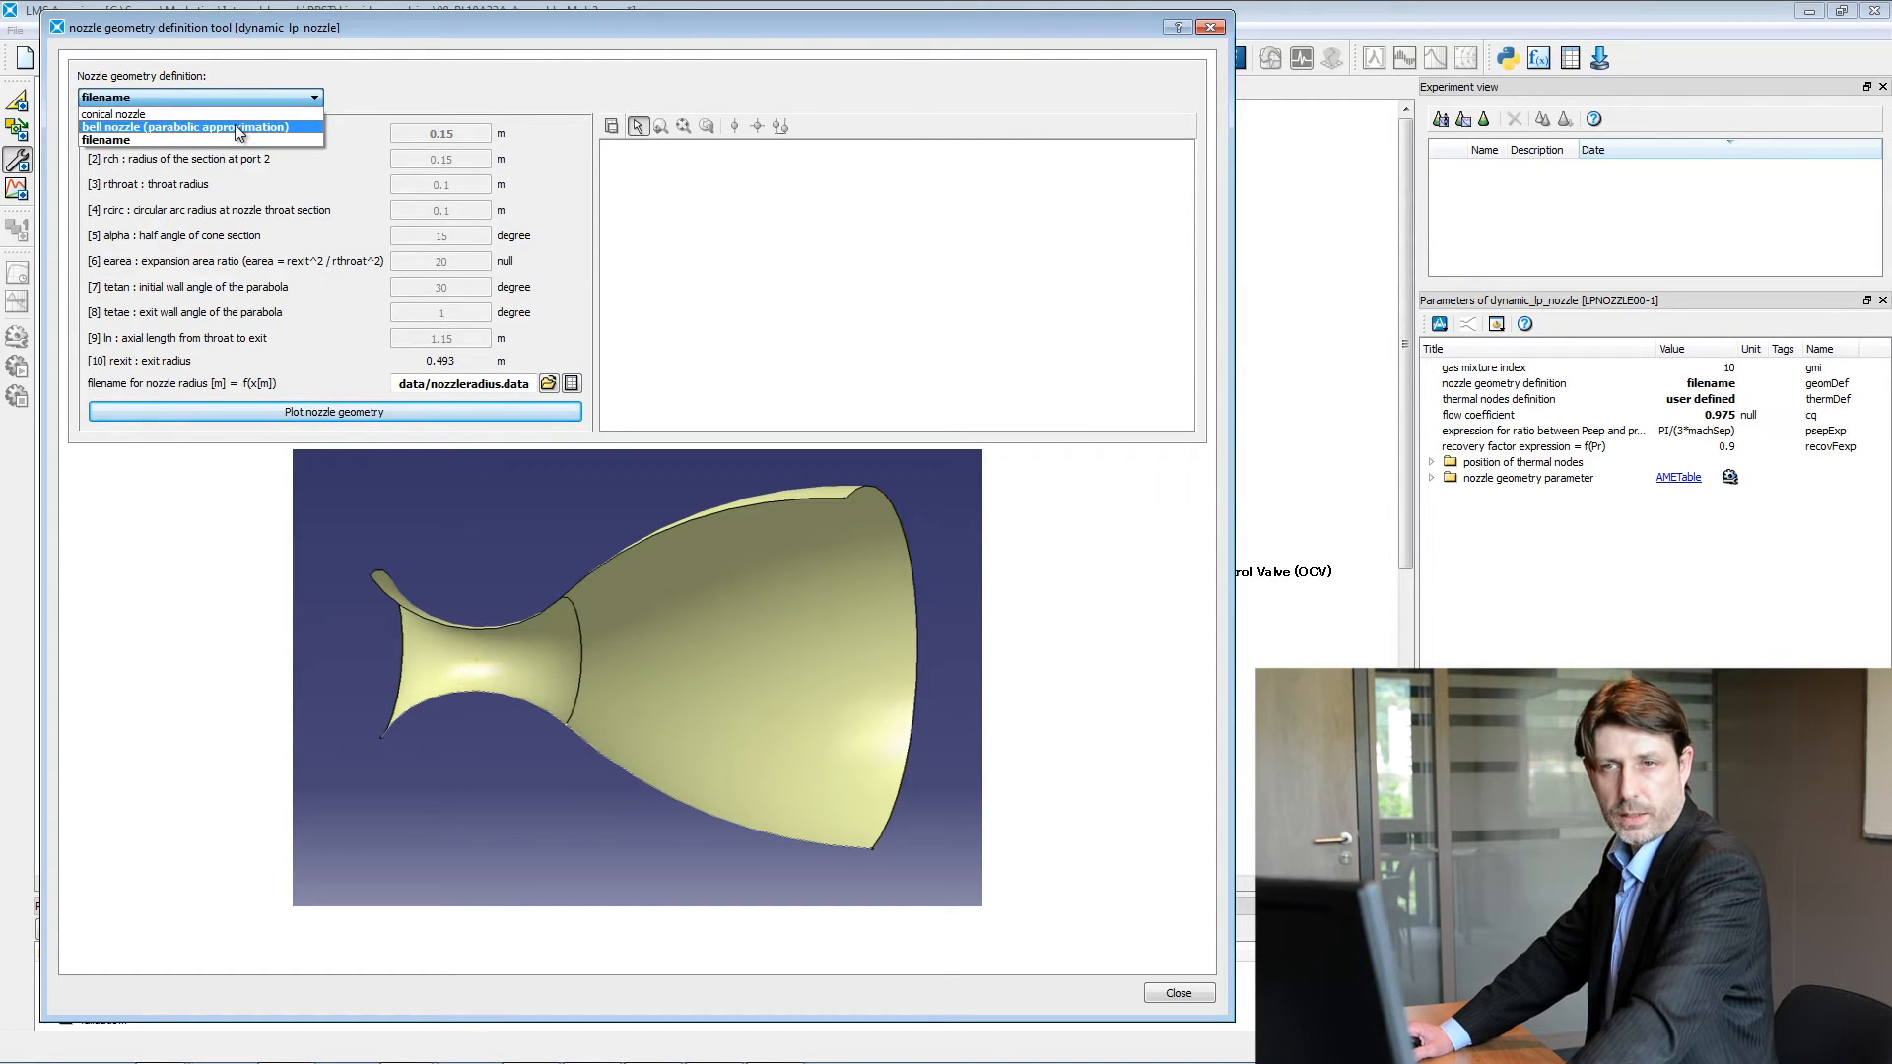
Step: Choose bell nozzle (parabolic approximation), plot its profile, and select the rthroat field
{"action": "left_click", "coordinate": [183, 126]}
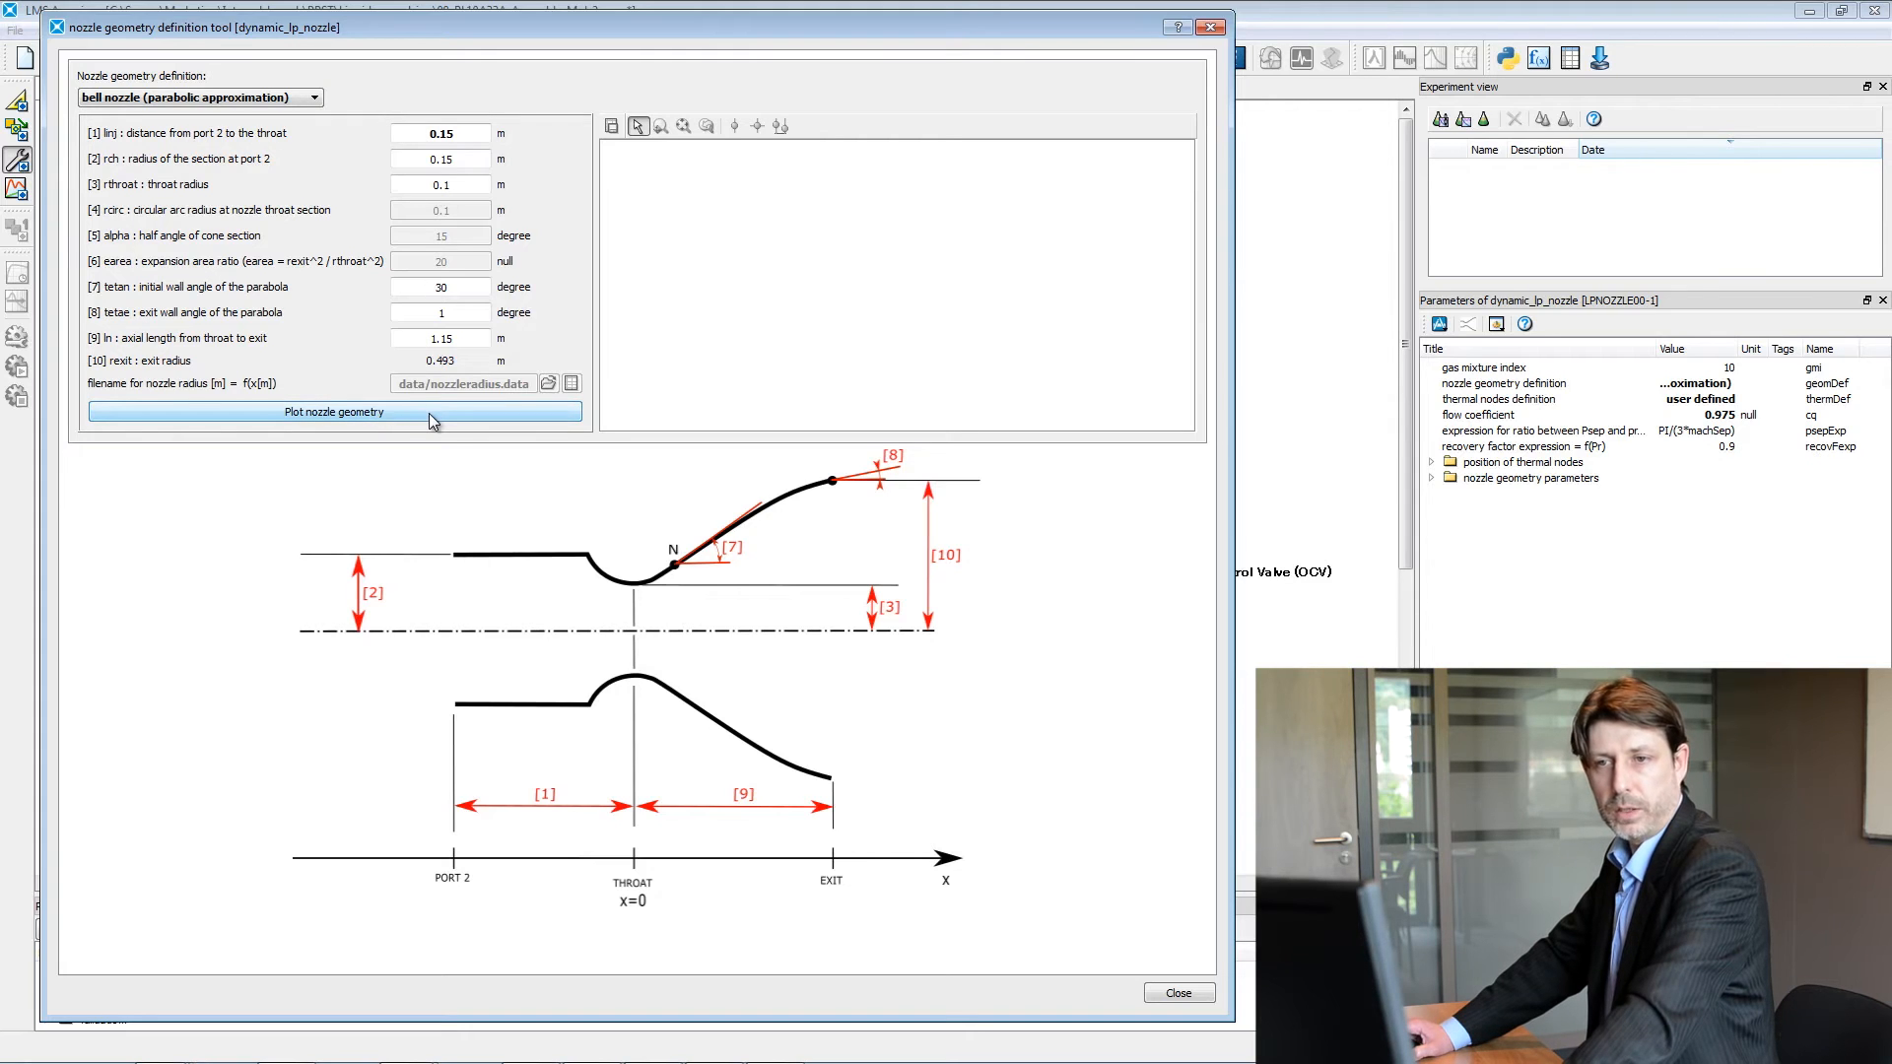
{"action": "left_click", "coordinate": [335, 412]}
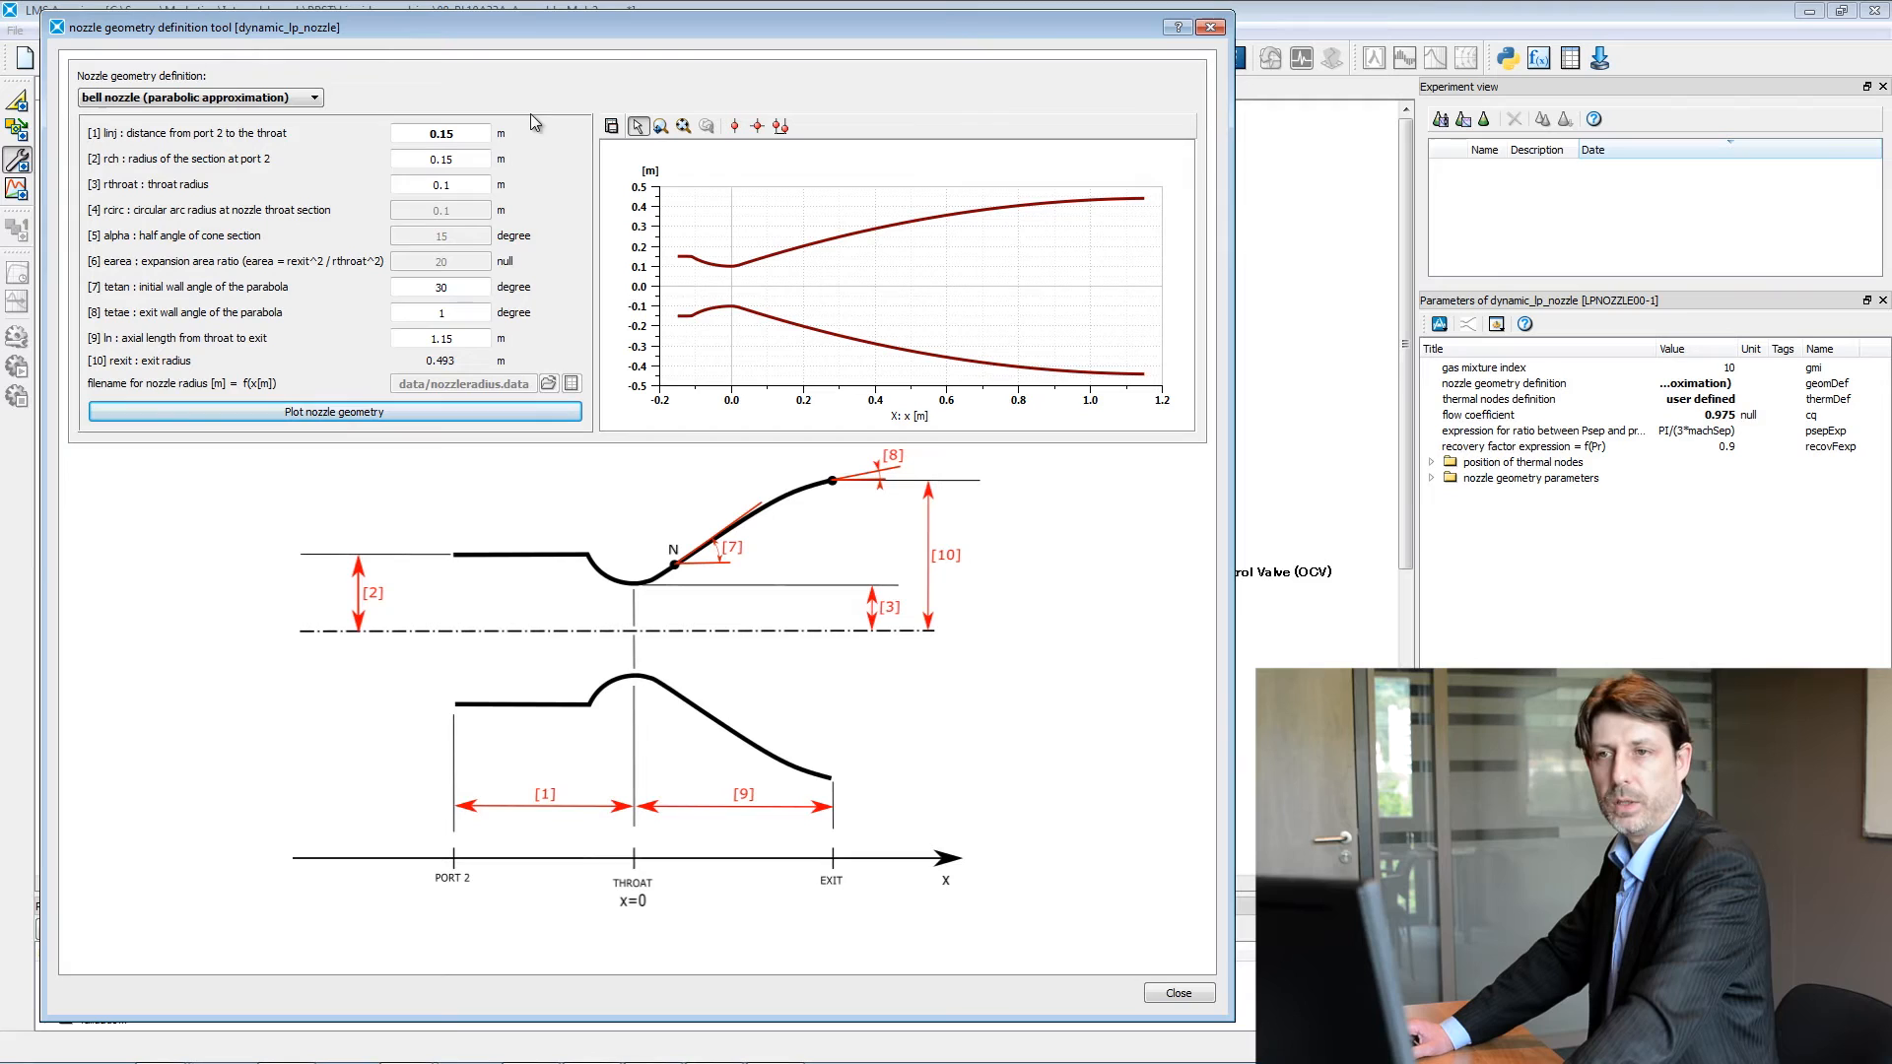
{"action": "mouse_move", "coordinate": [540, 358]}
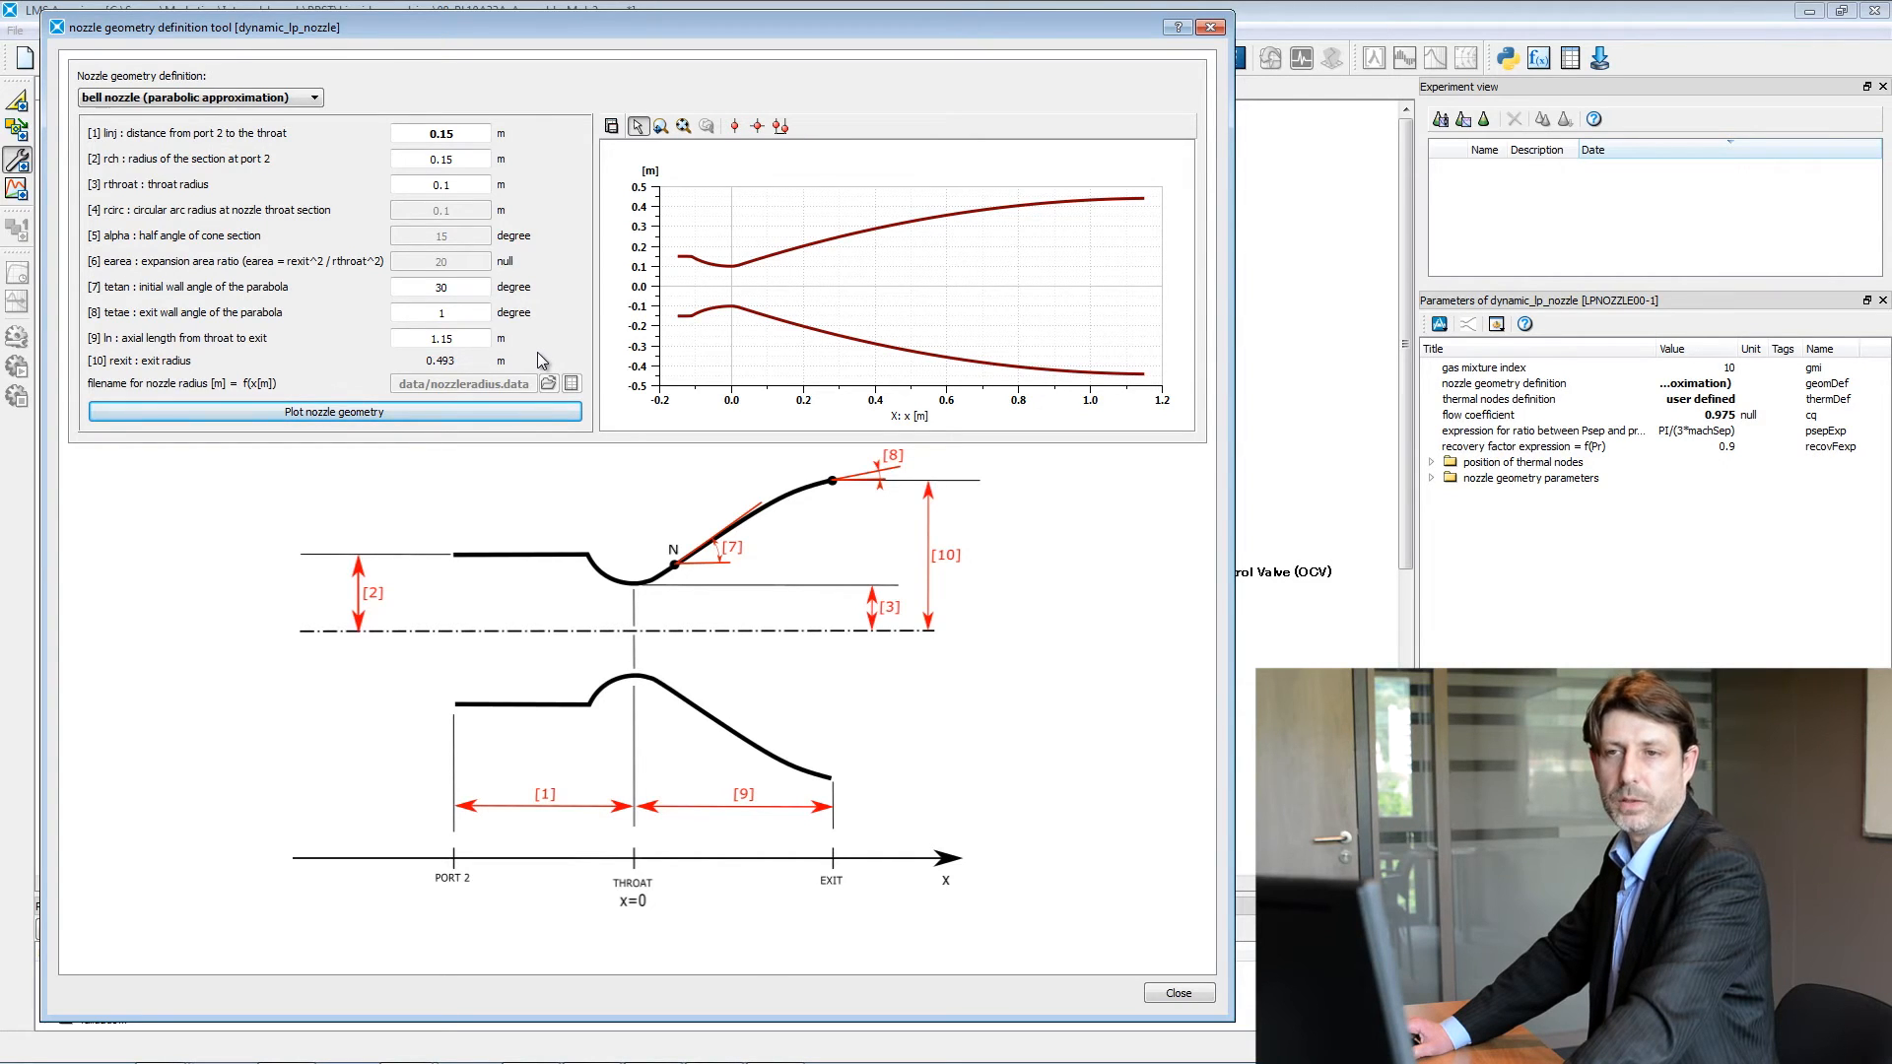
{"action": "mouse_move", "coordinate": [488, 205]}
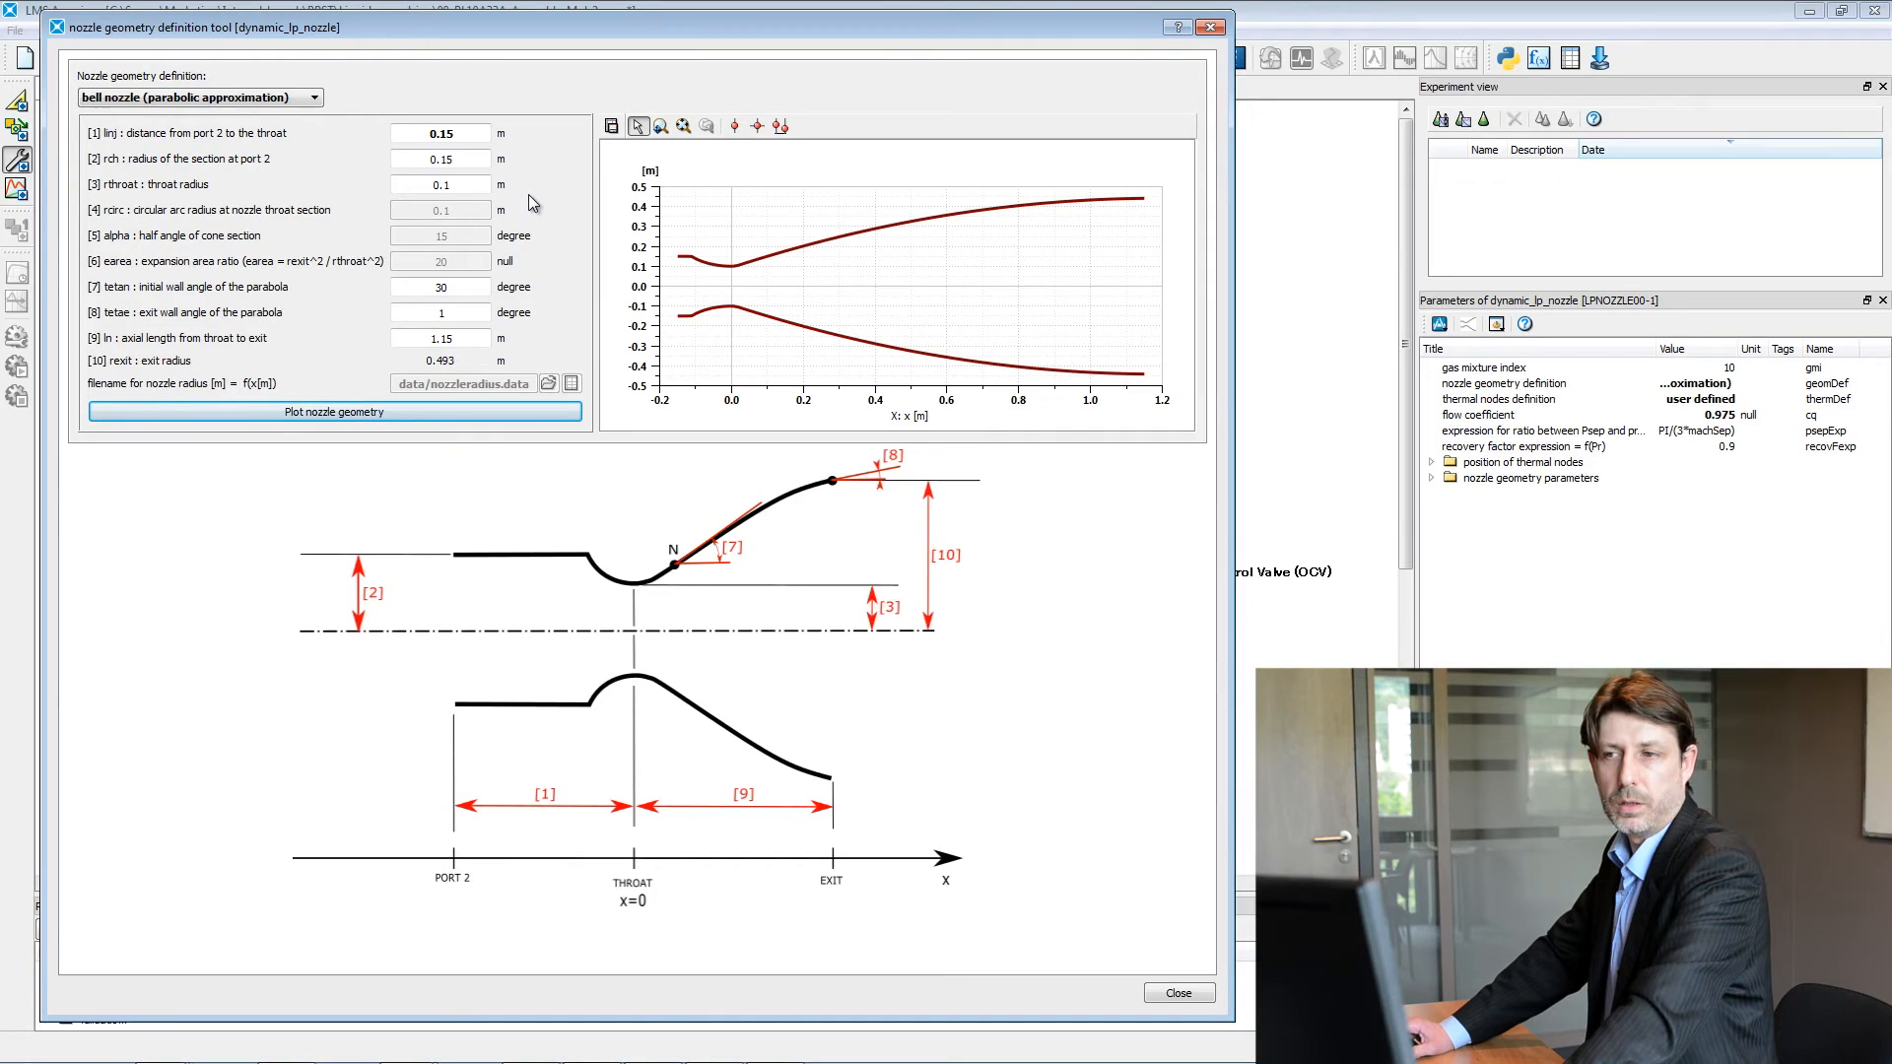
{"action": "left_click", "coordinate": [439, 183]}
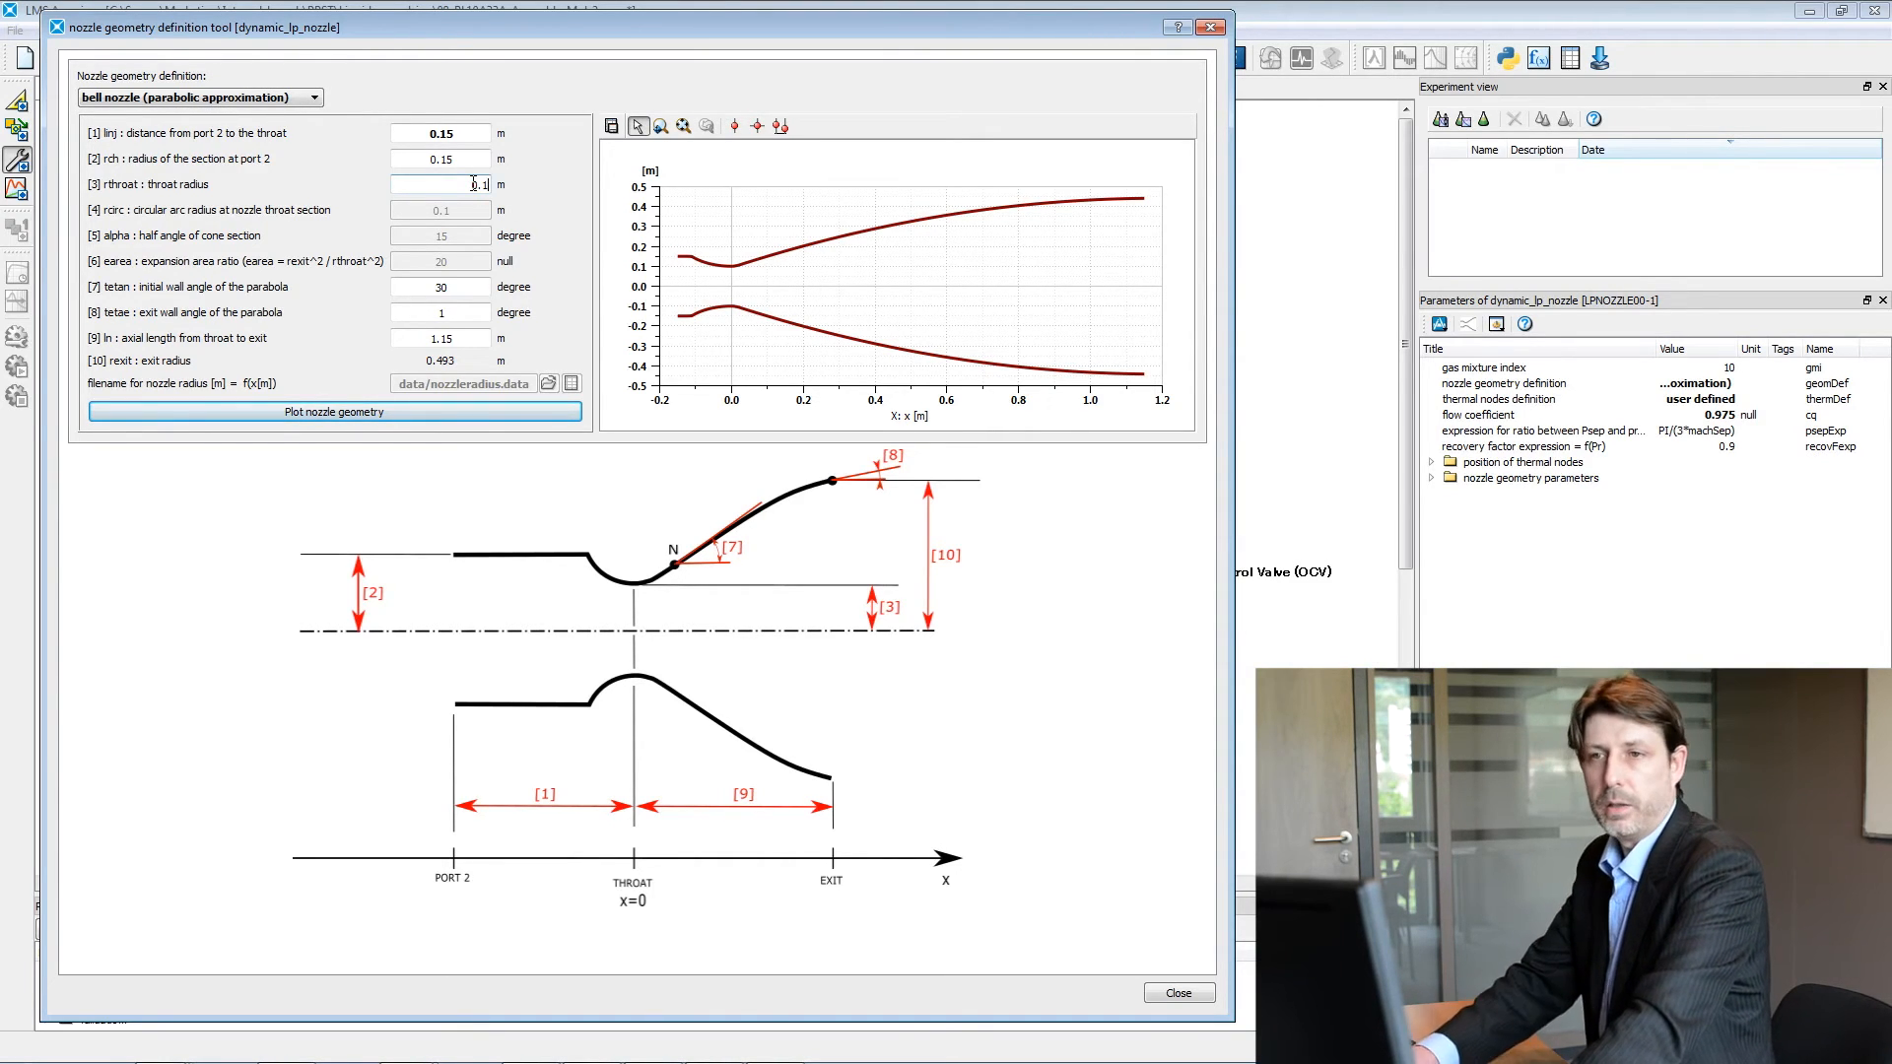
Step: Set rthroat to 0.08 m, replot the nozzle profile, and close the geometry tool
{"action": "type", "text": "0.08"}
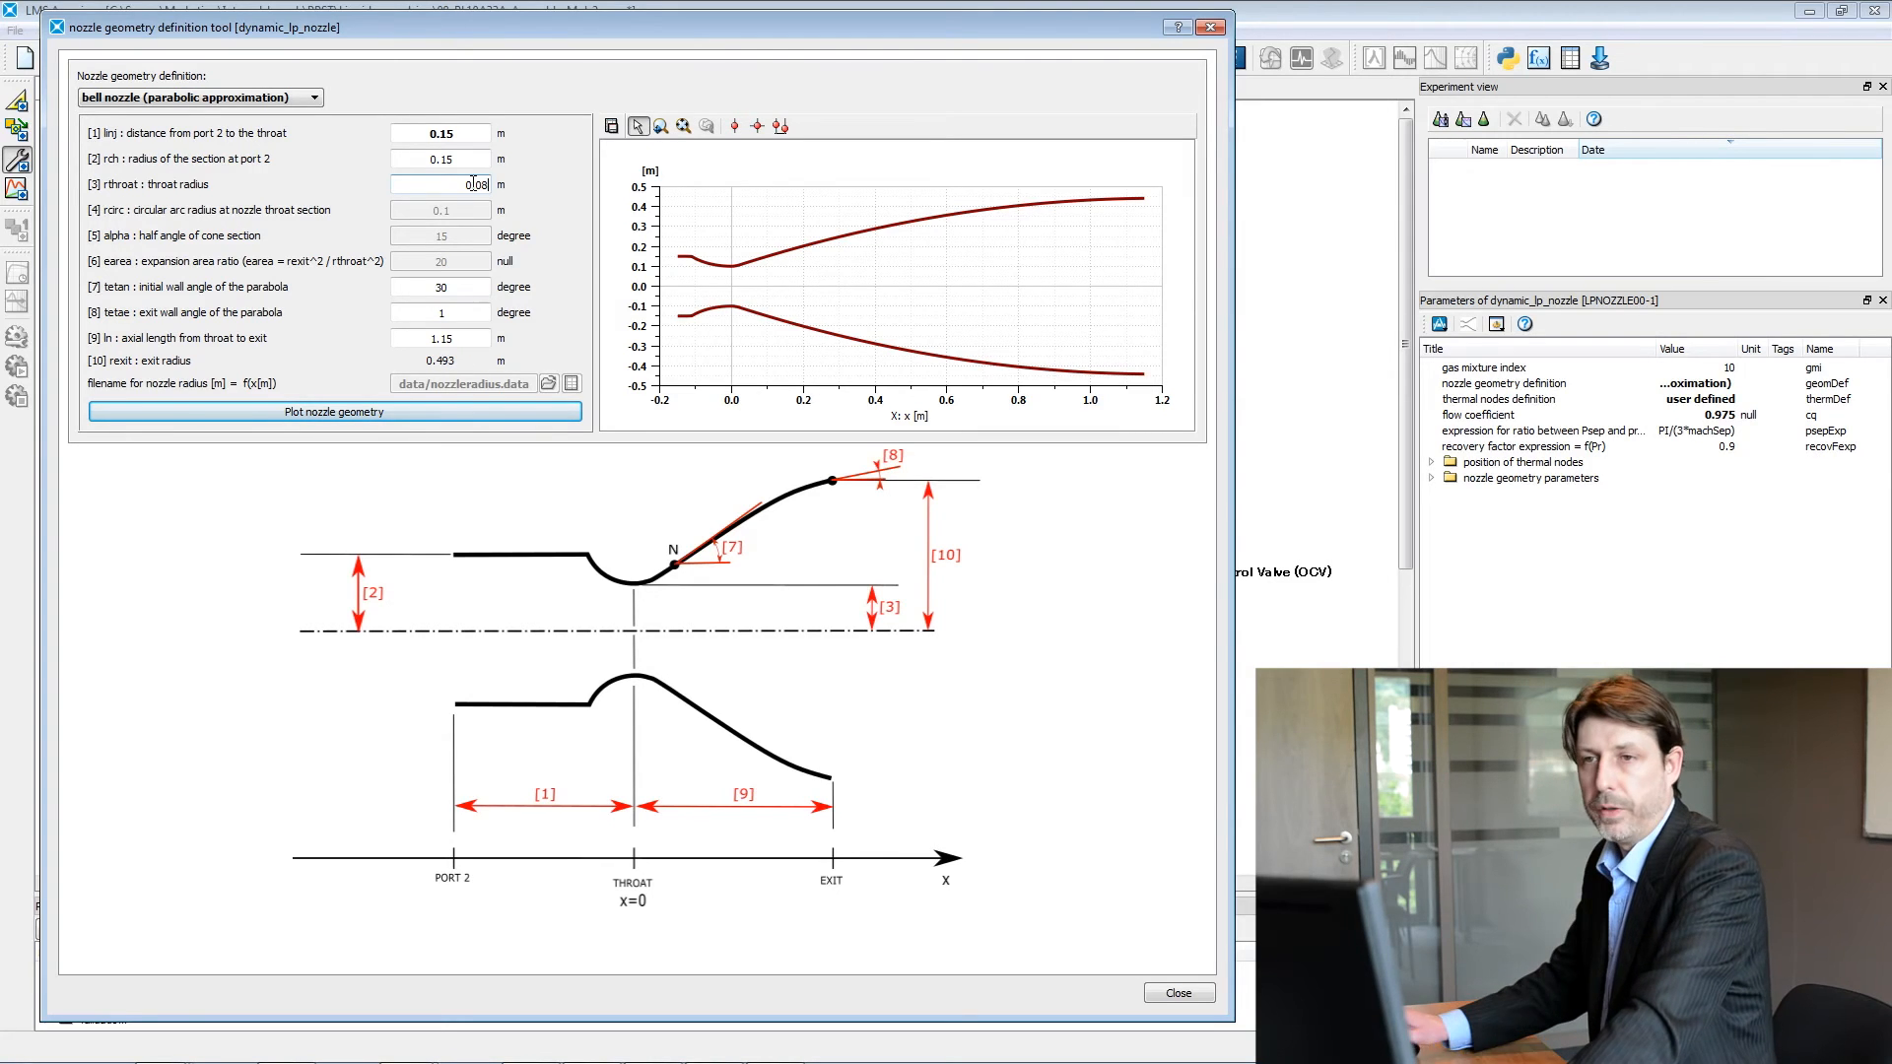
{"action": "left_click", "coordinate": [335, 412]}
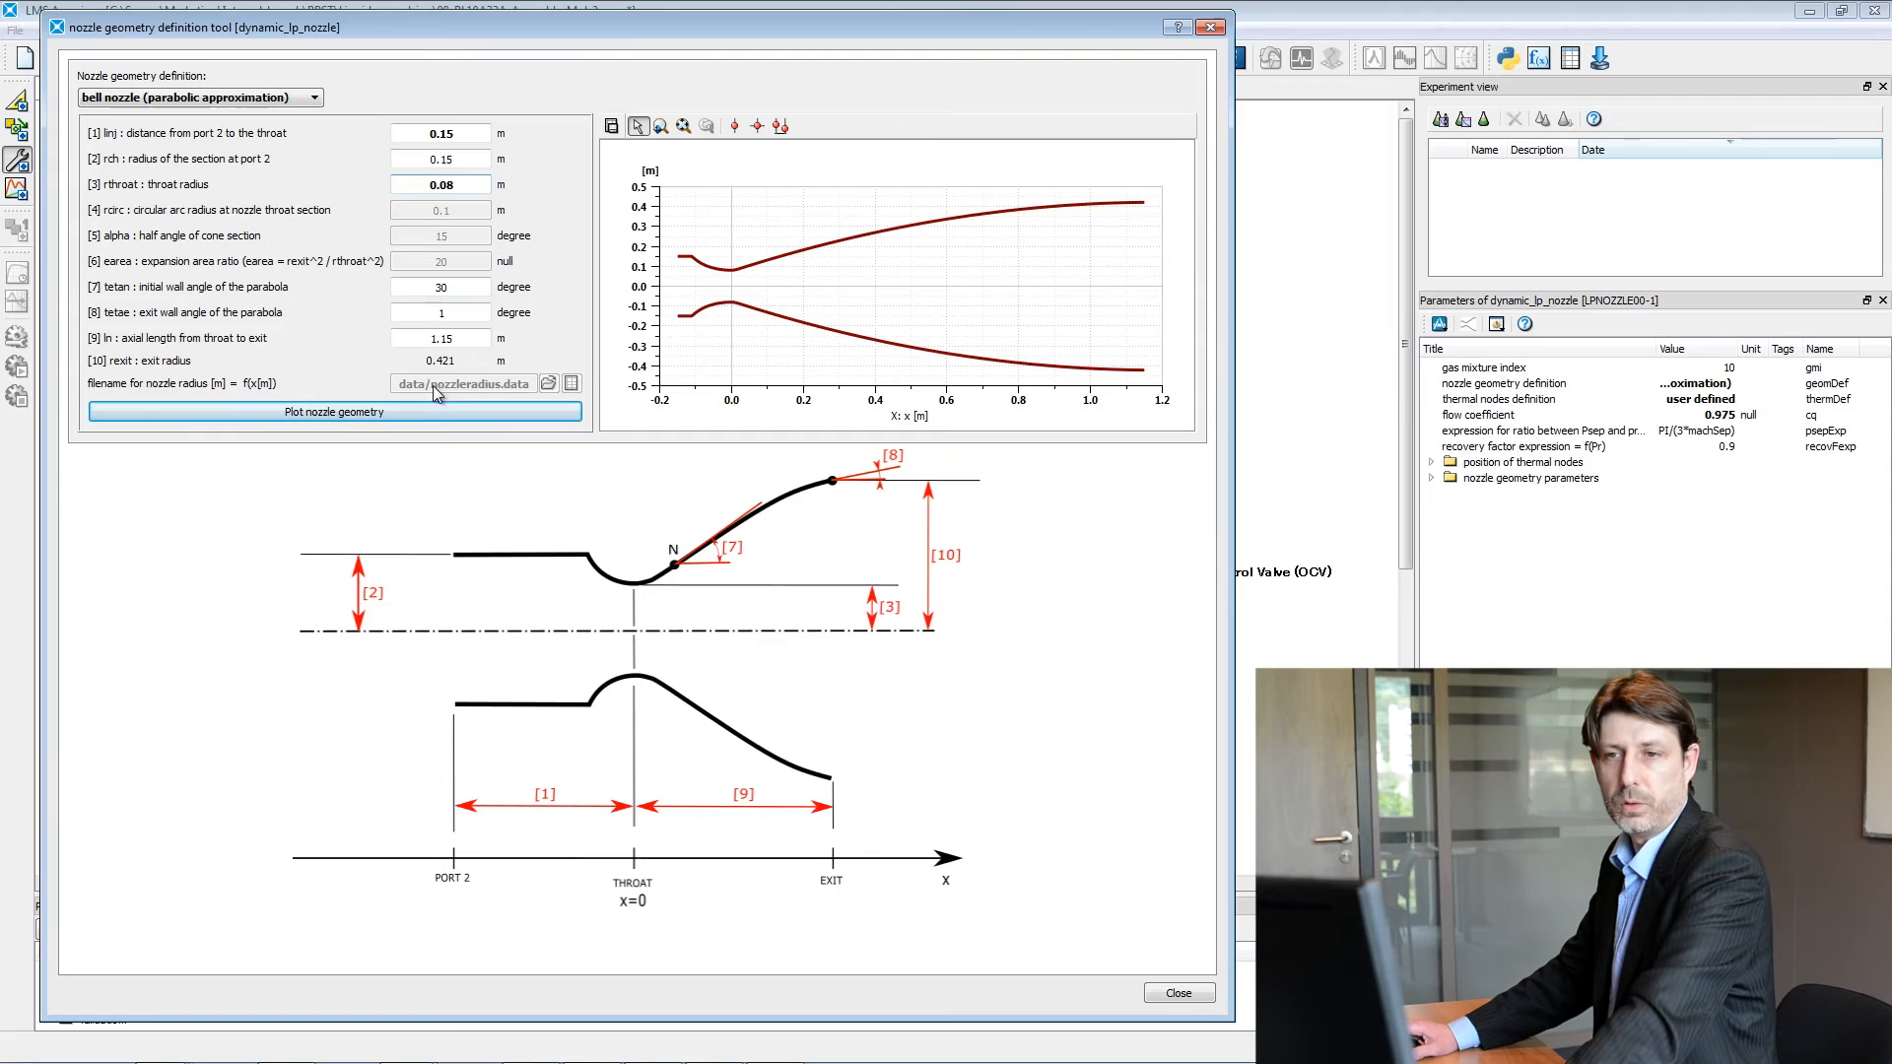
{"action": "mouse_move", "coordinate": [878, 288]}
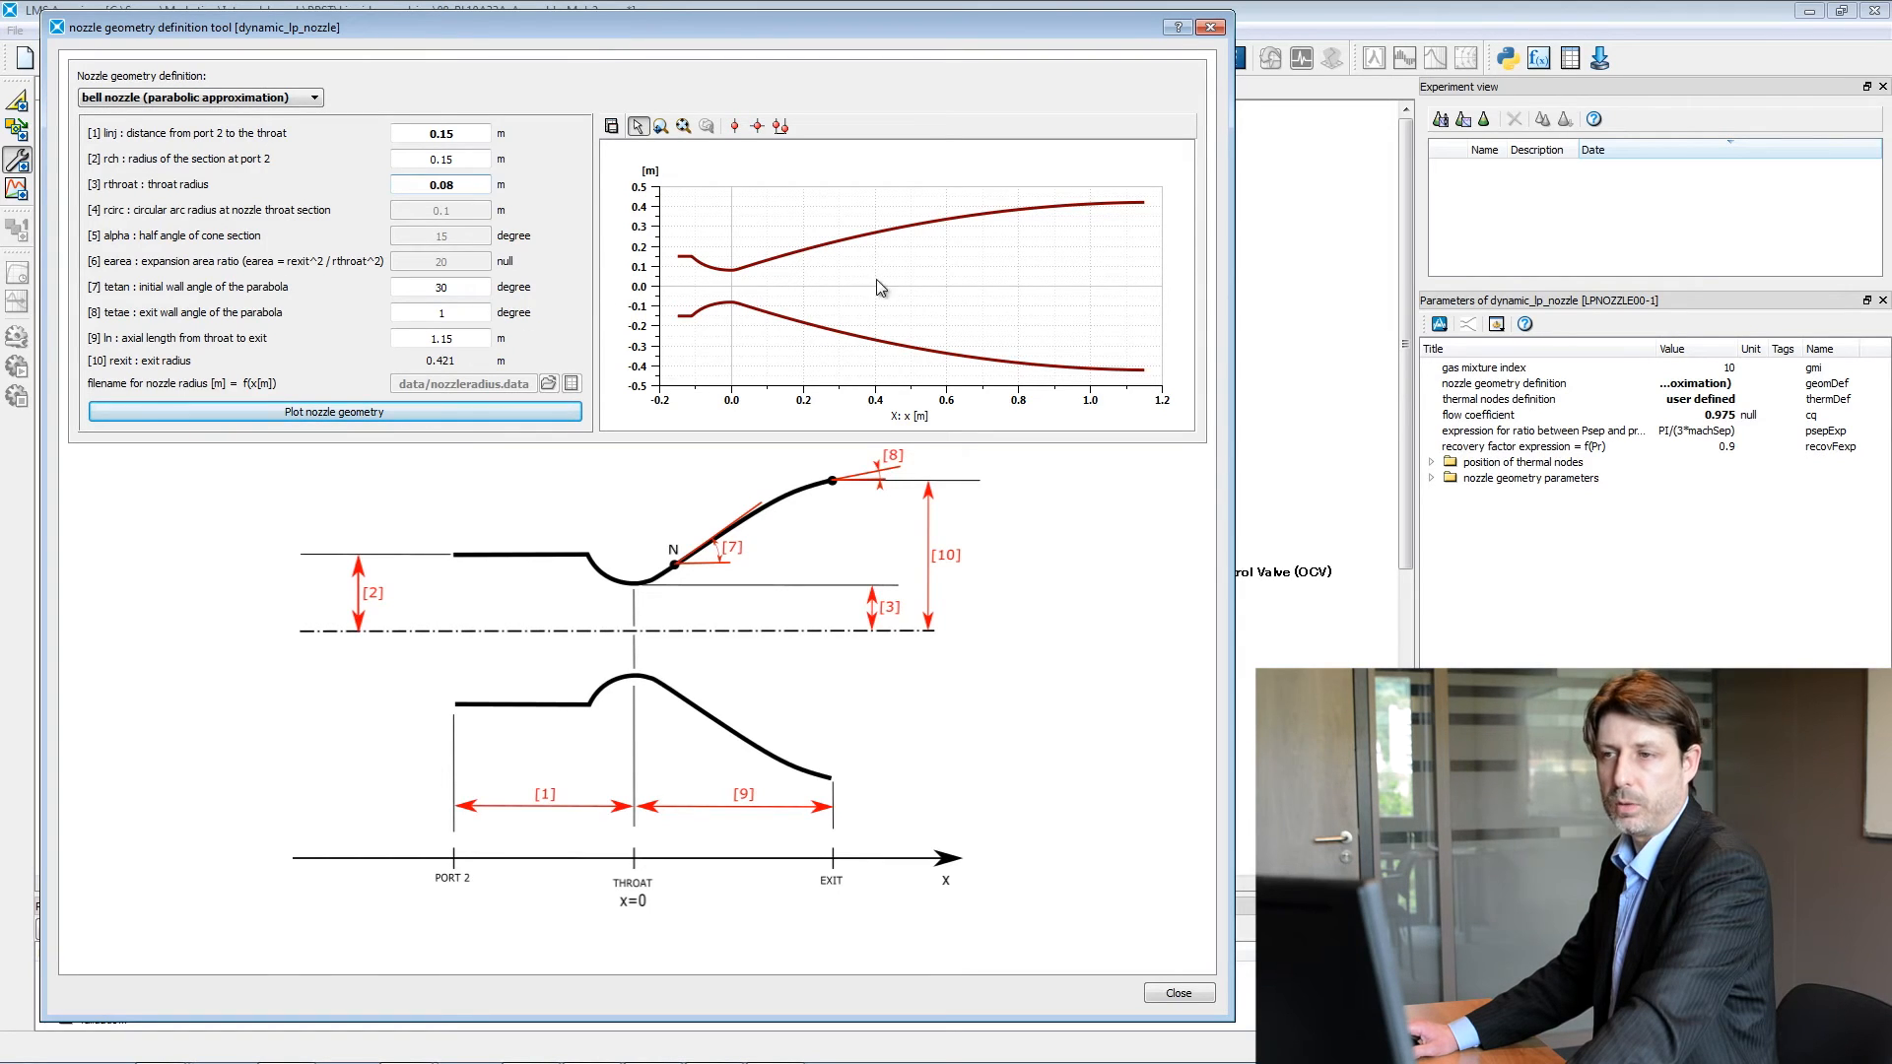
{"action": "mouse_move", "coordinate": [1080, 826]}
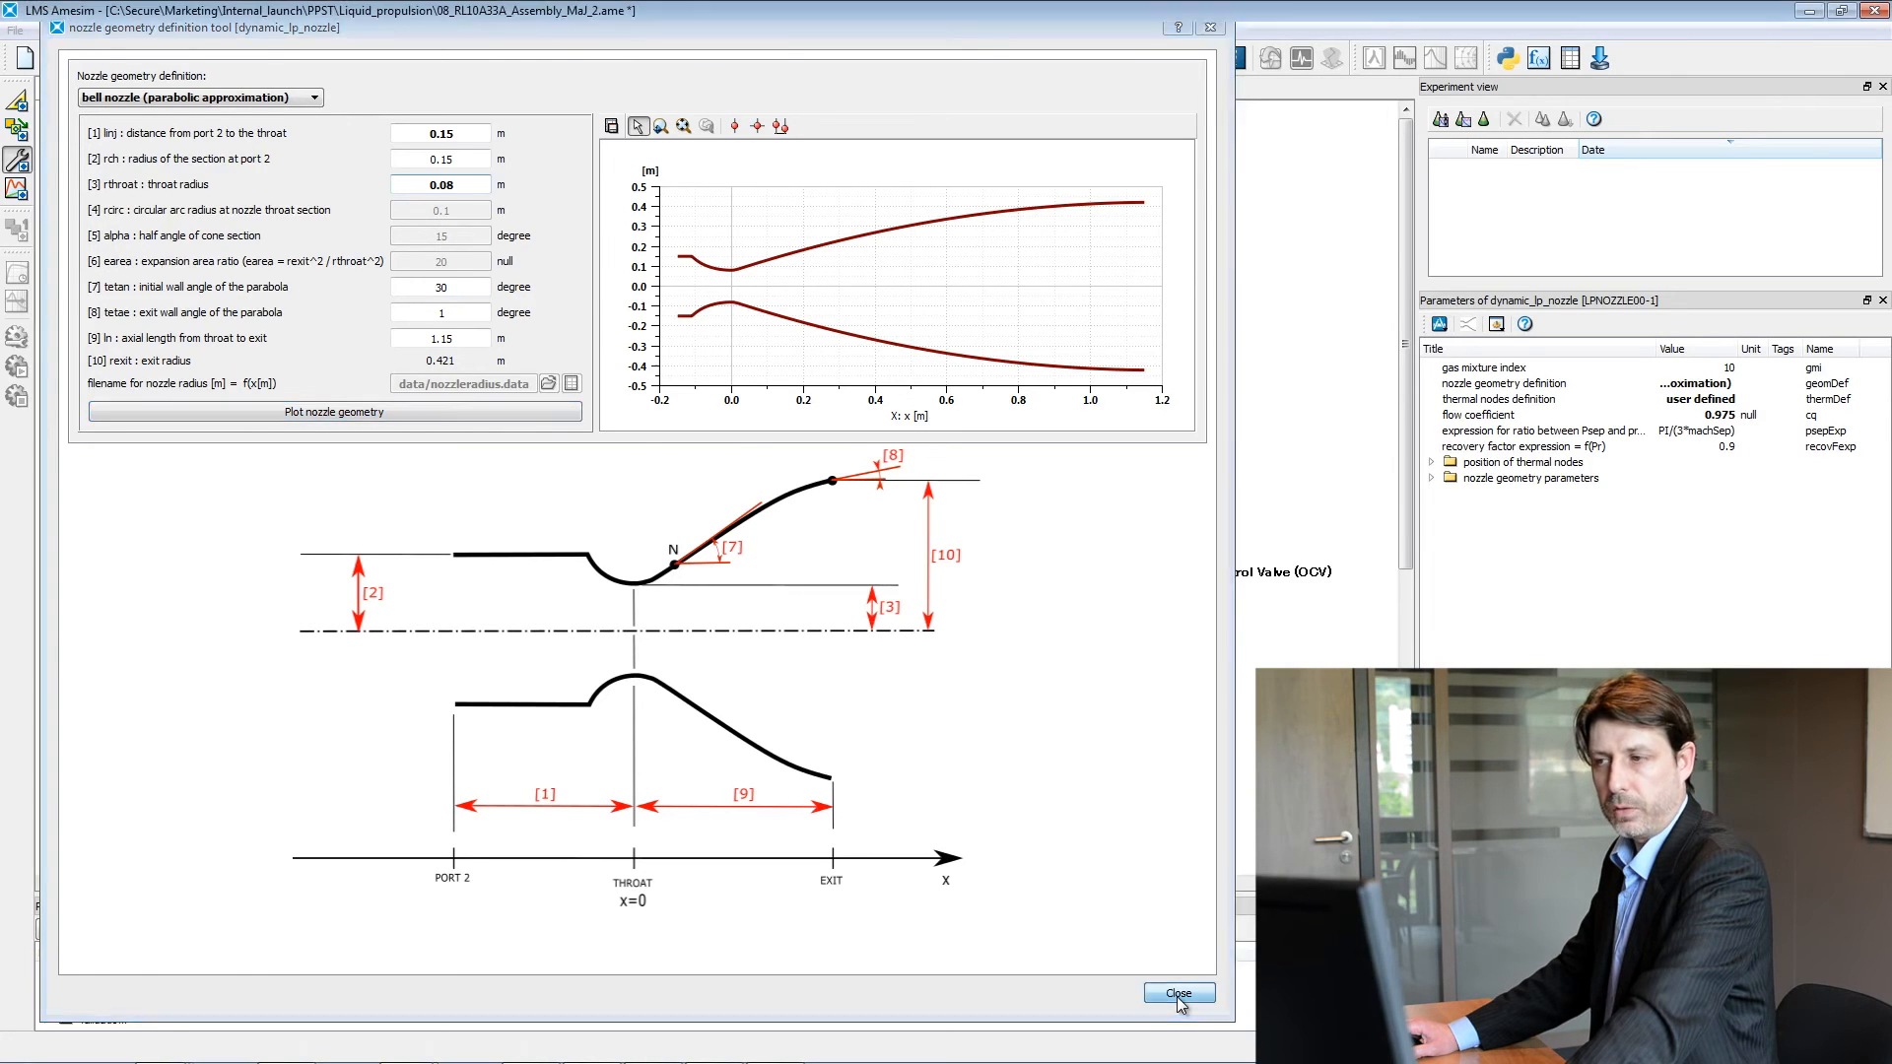
{"action": "left_click", "coordinate": [1174, 993]}
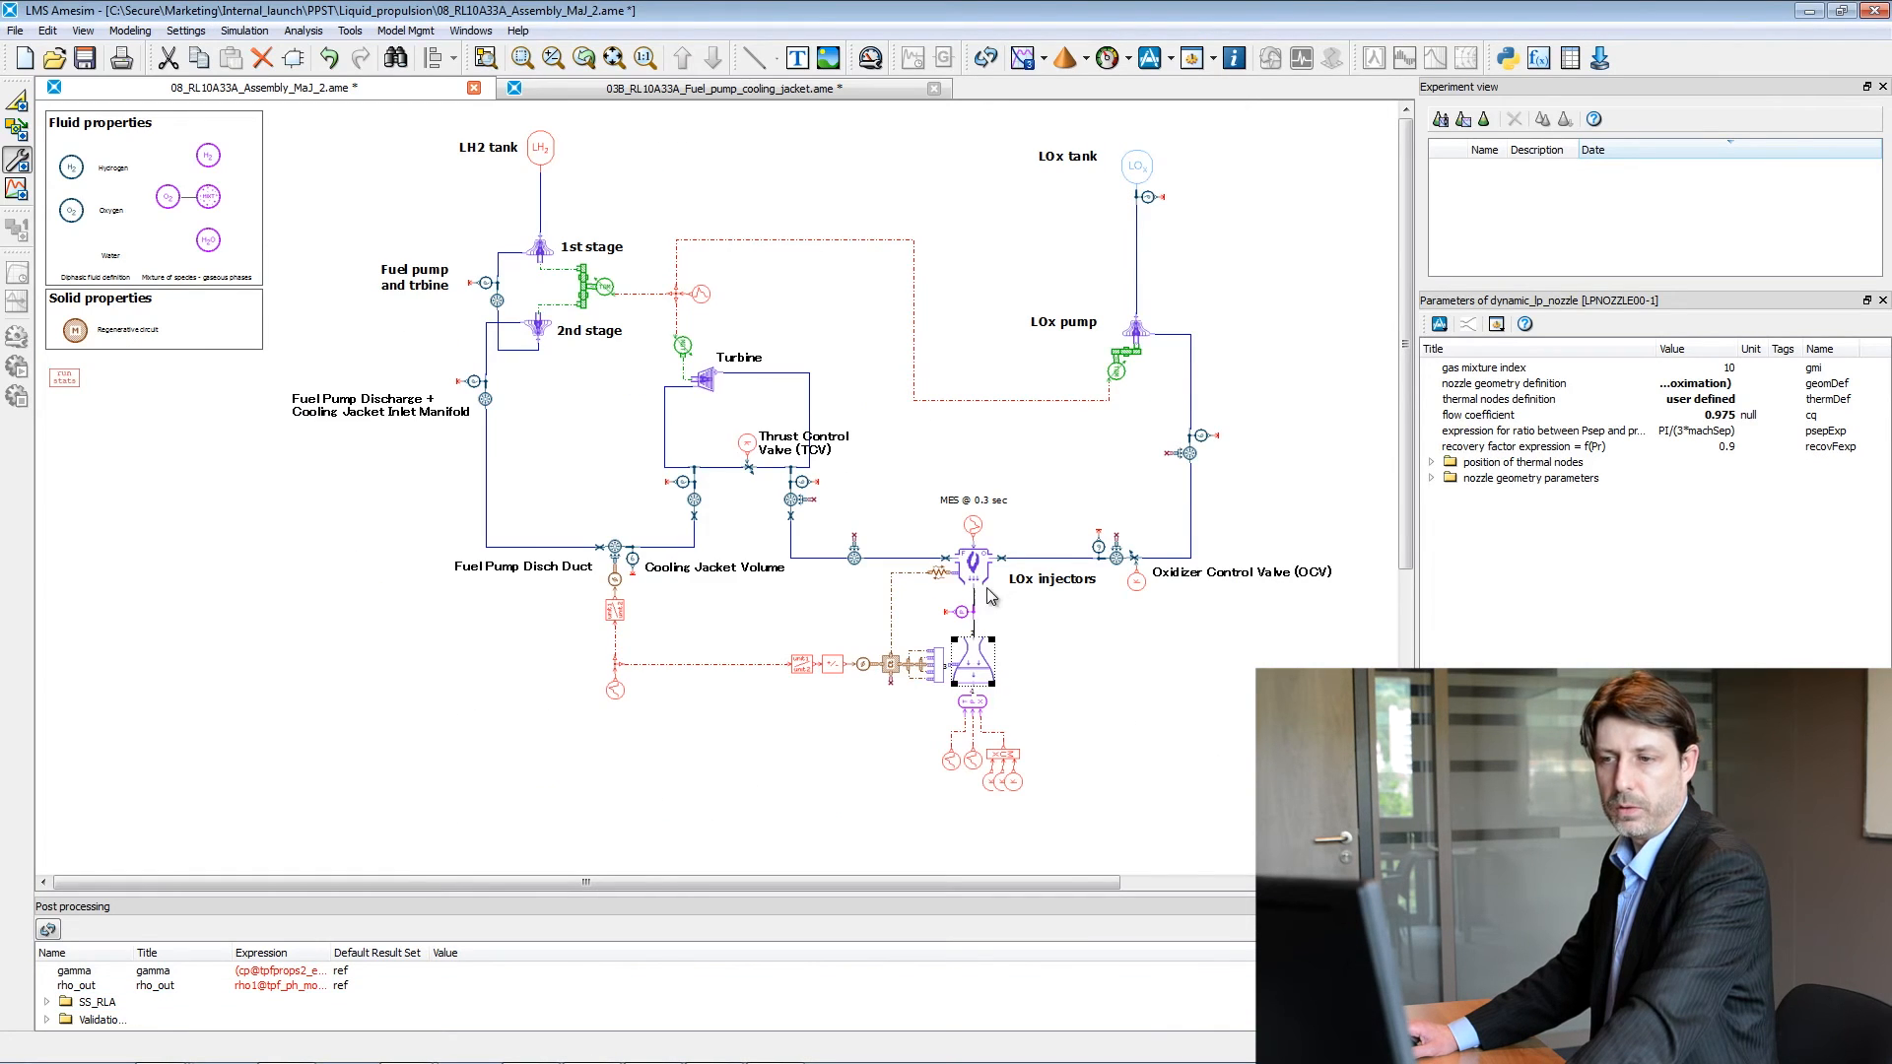